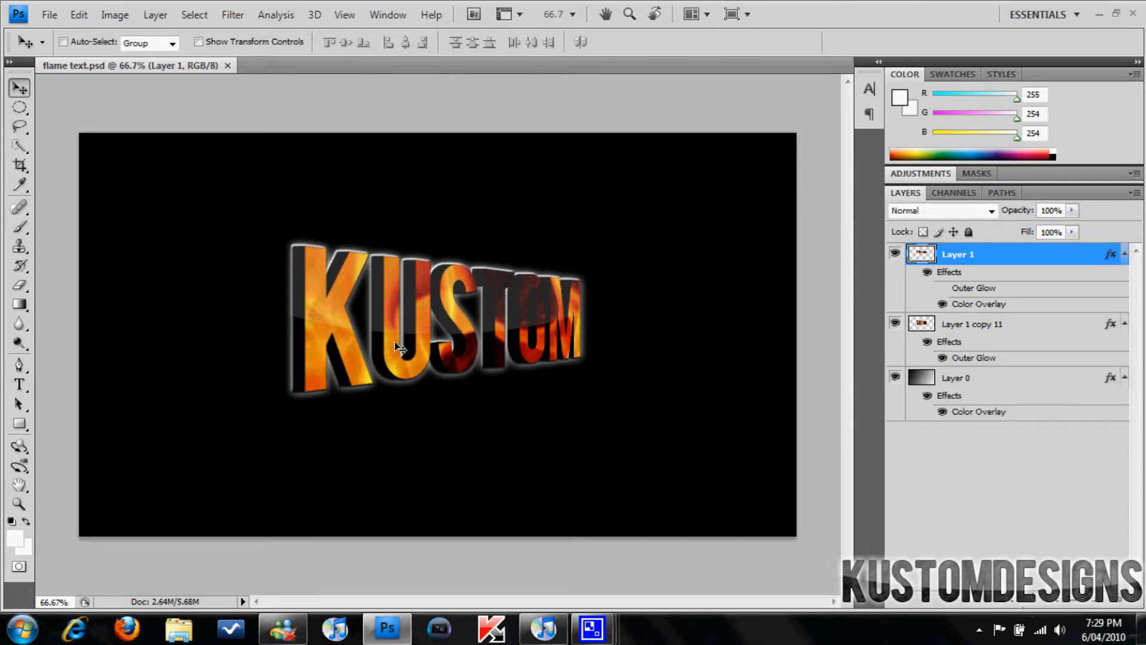
mouse_move(256, 154)
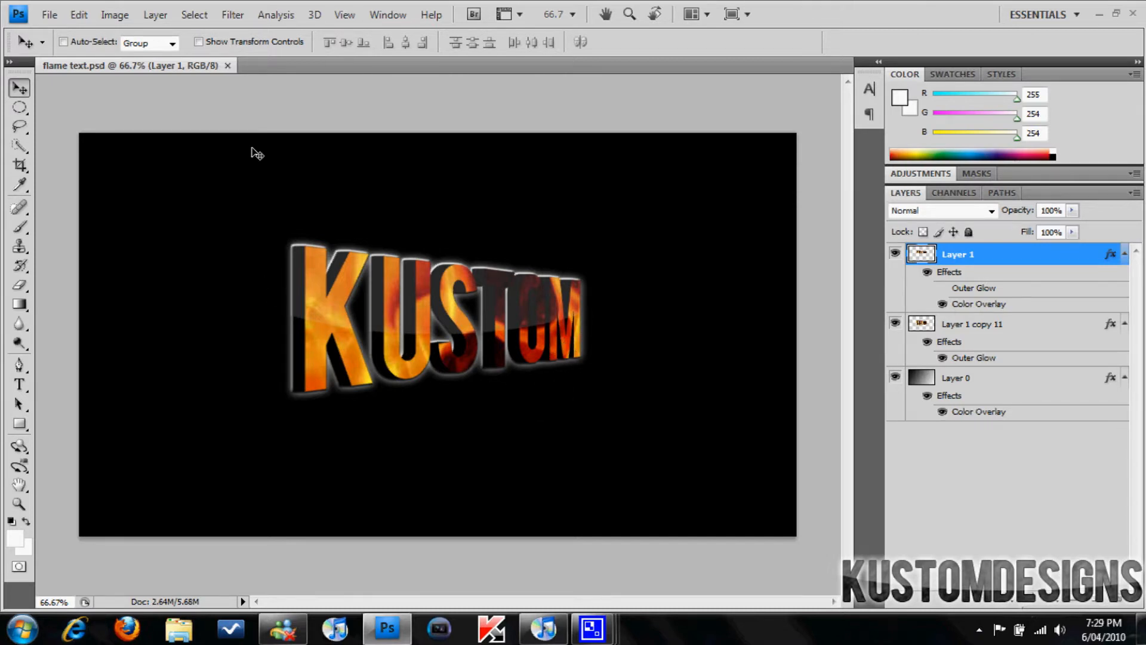
Start a new 1280×720 pixel document with a white background
left_click(49, 13)
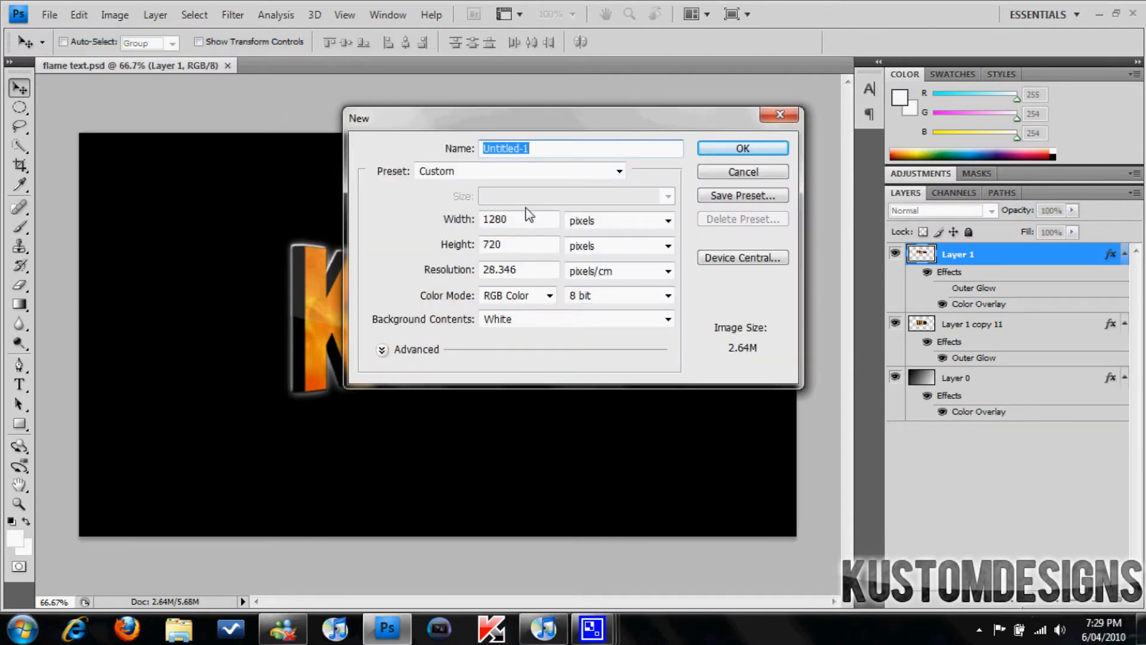
mouse_move(518, 221)
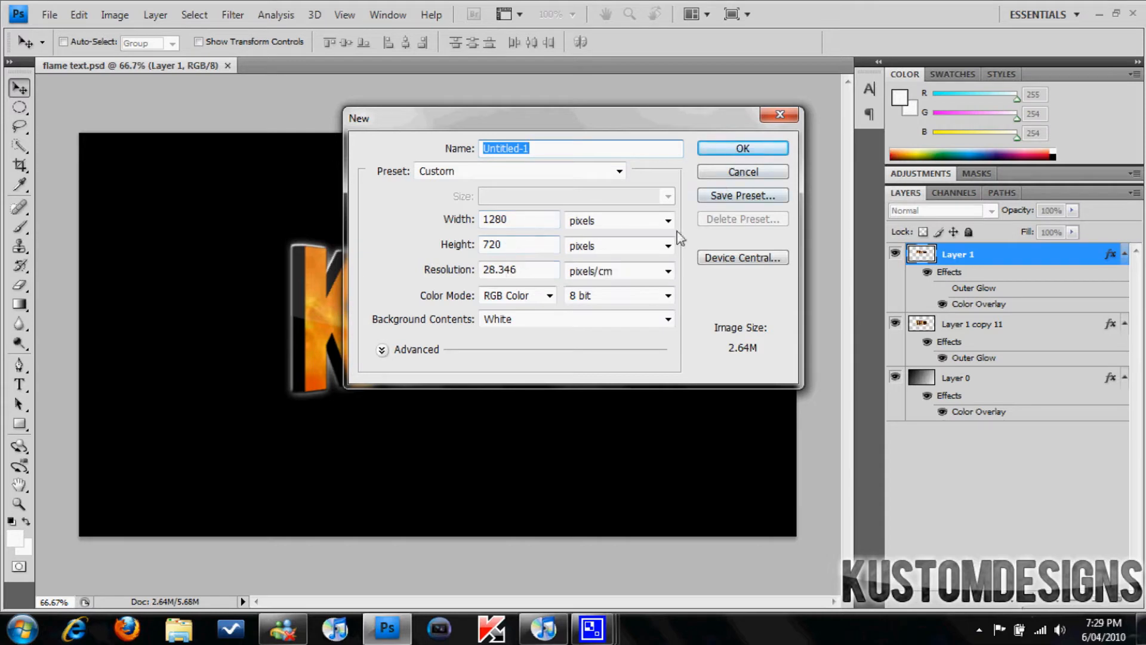
Create the 1280×720 document and cover it with a black rectangle shape
left_click(742, 147)
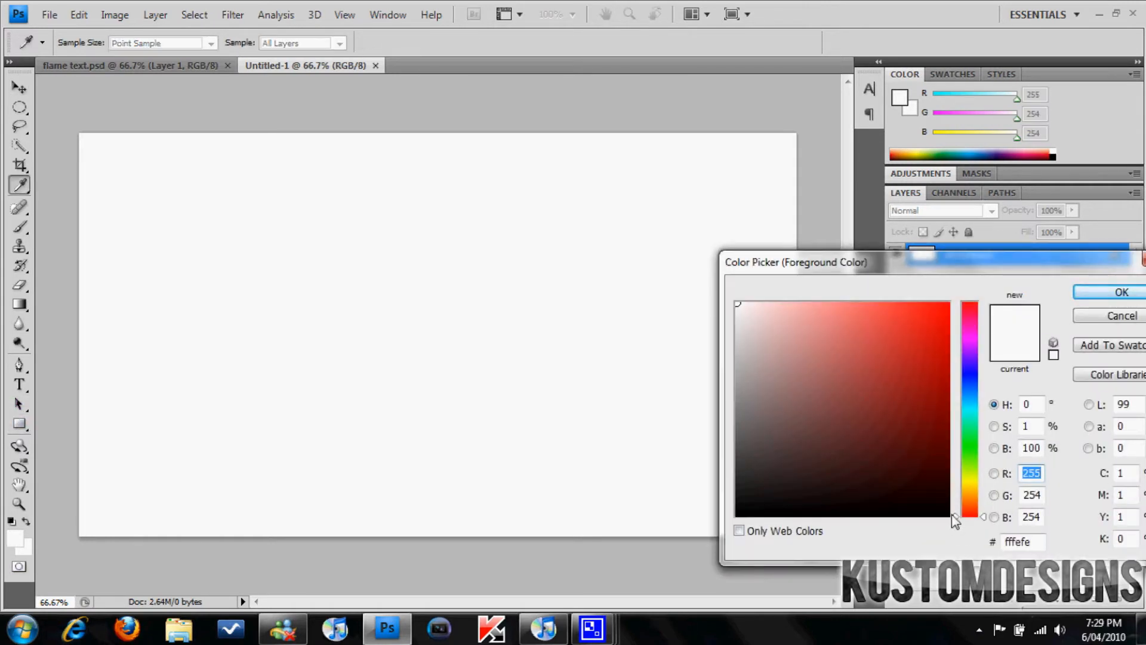
left_click(1123, 292)
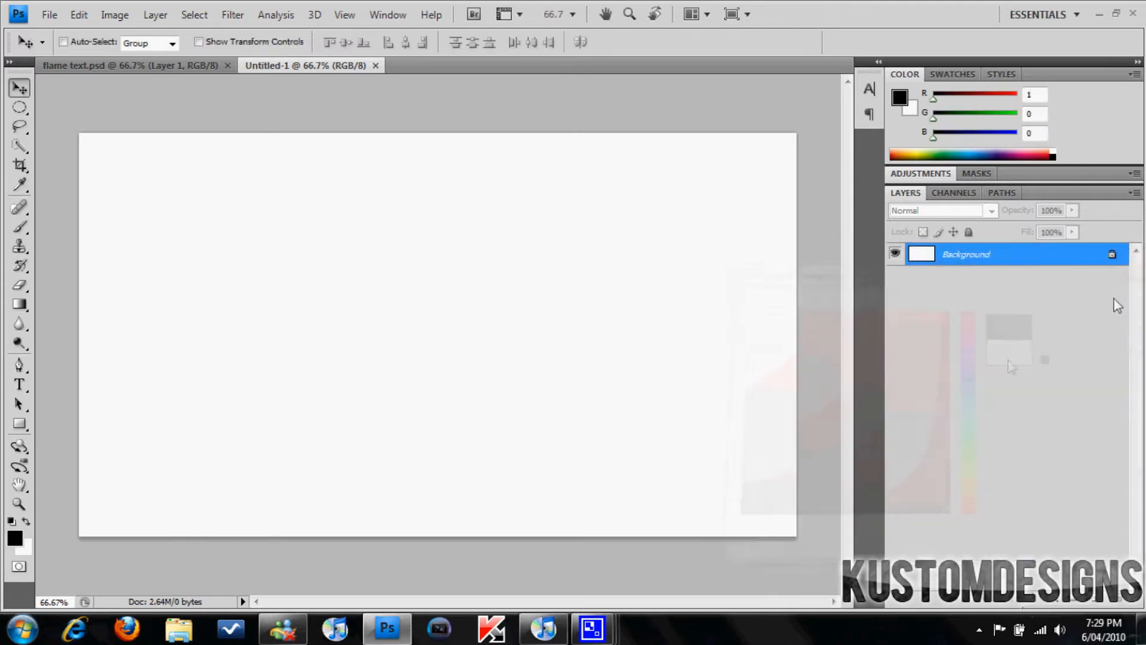
left_click(19, 424)
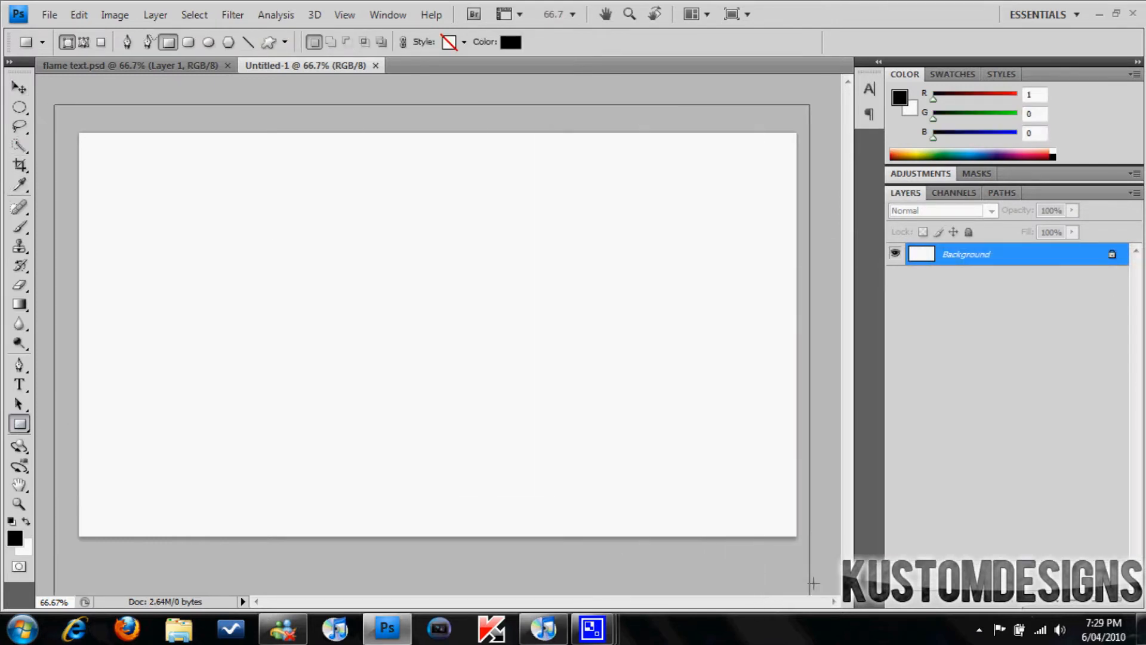
left_click_drag(81, 132, 798, 538)
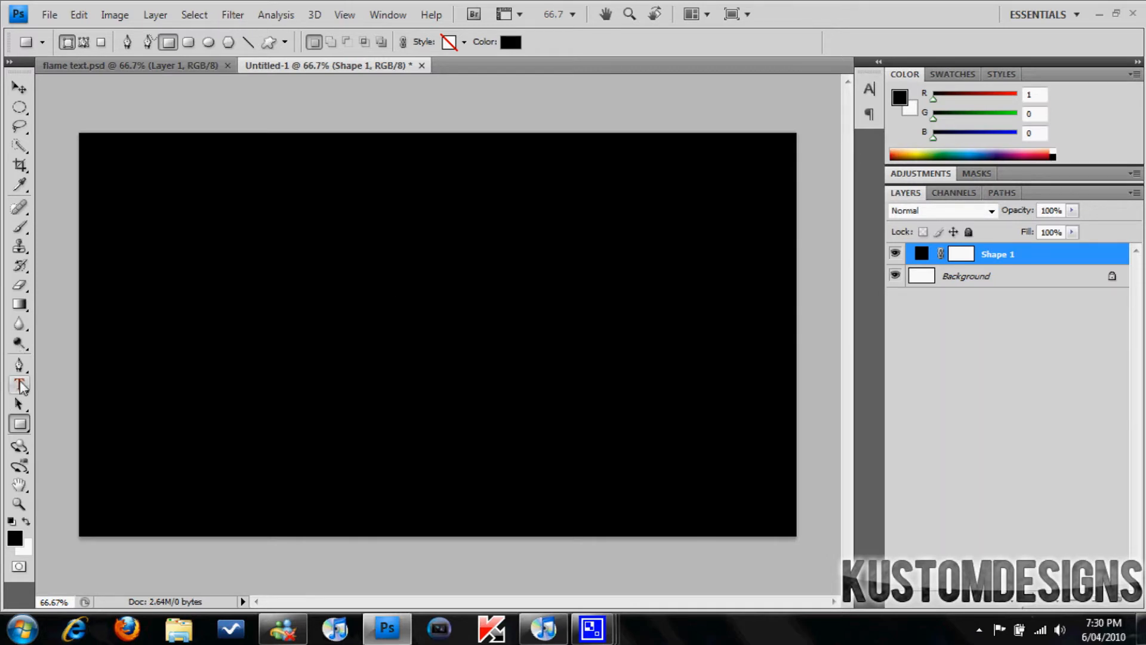
Type KUSTOM in white Bebas 150 pt on the canvas
left_click(18, 385)
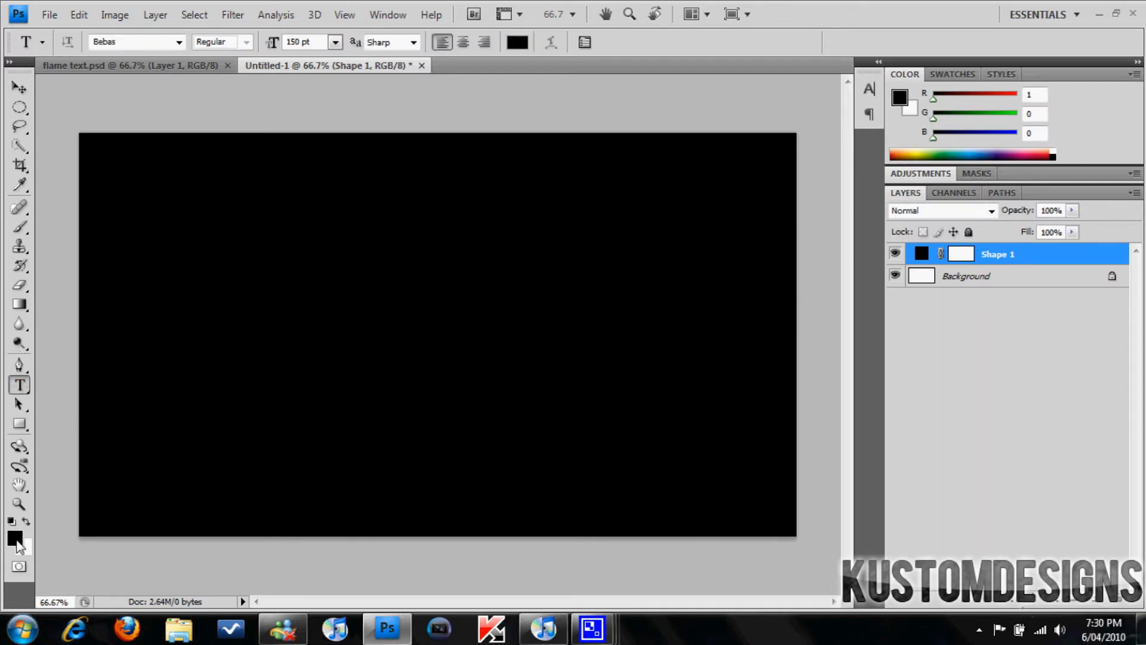
left_click(26, 515)
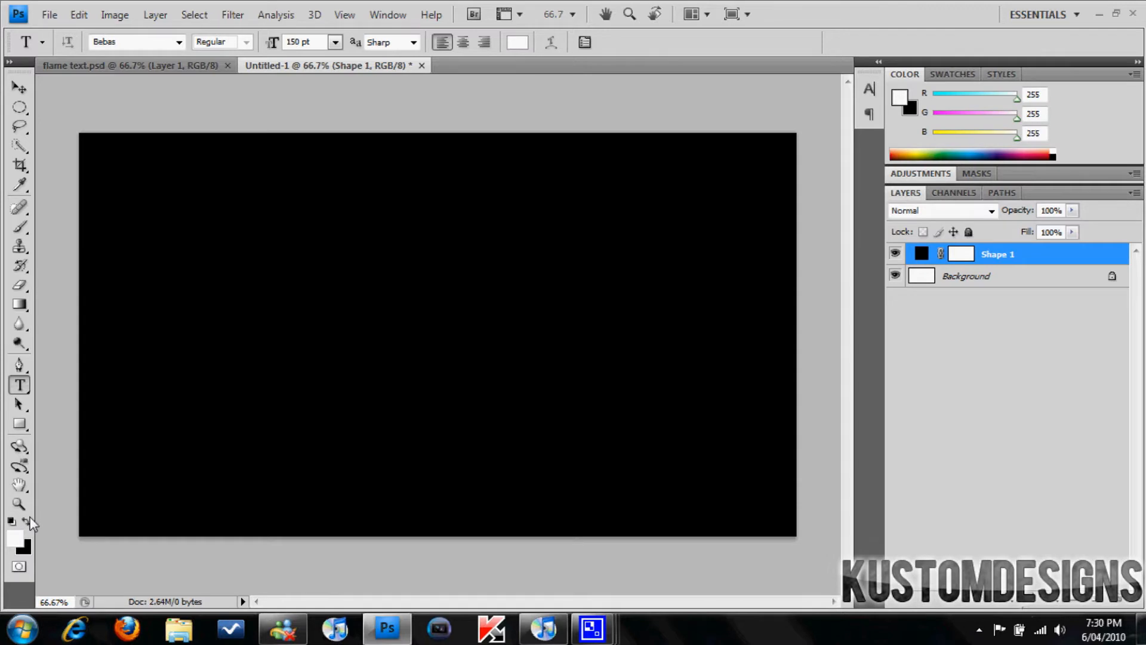
left_click(206, 344)
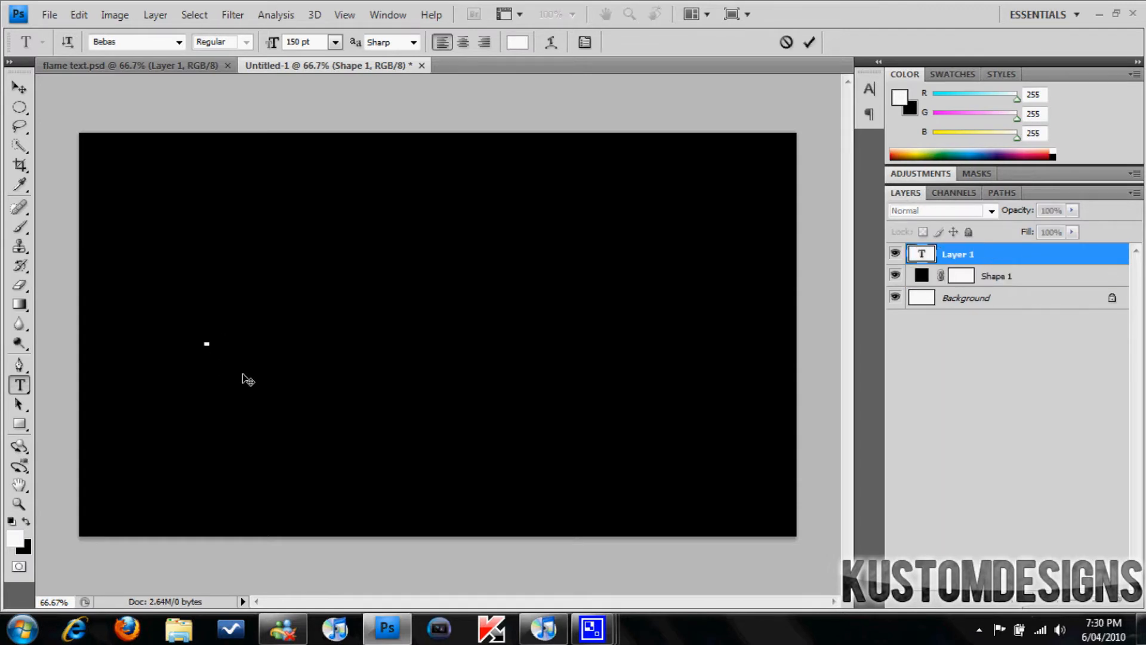
type("KUSTOM")
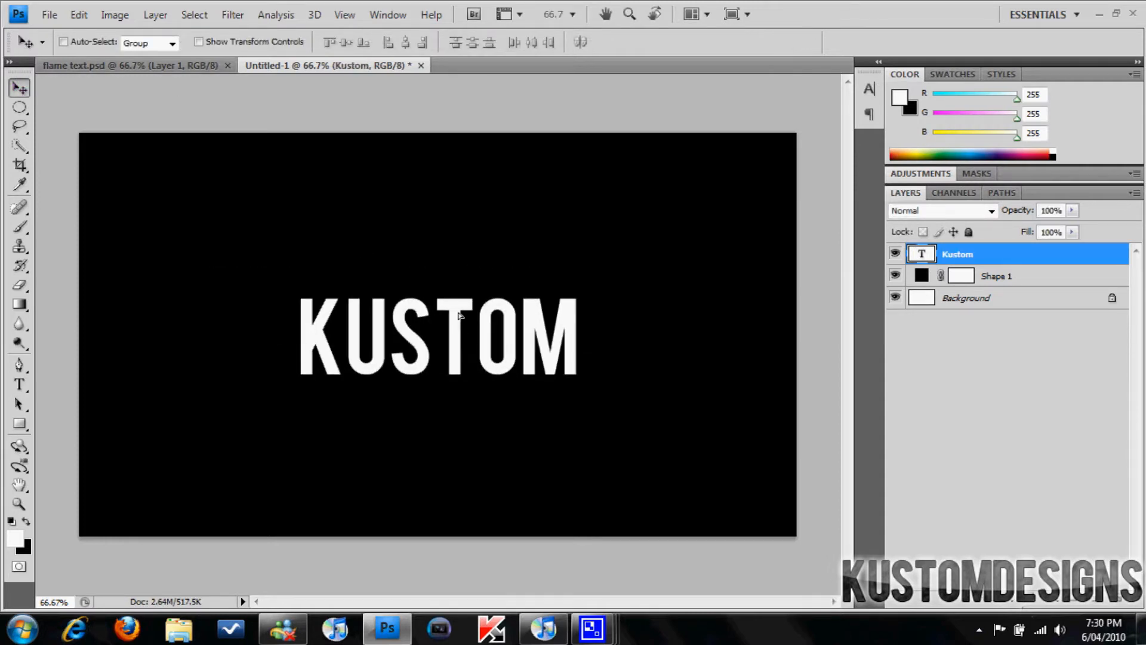
mouse_move(649, 331)
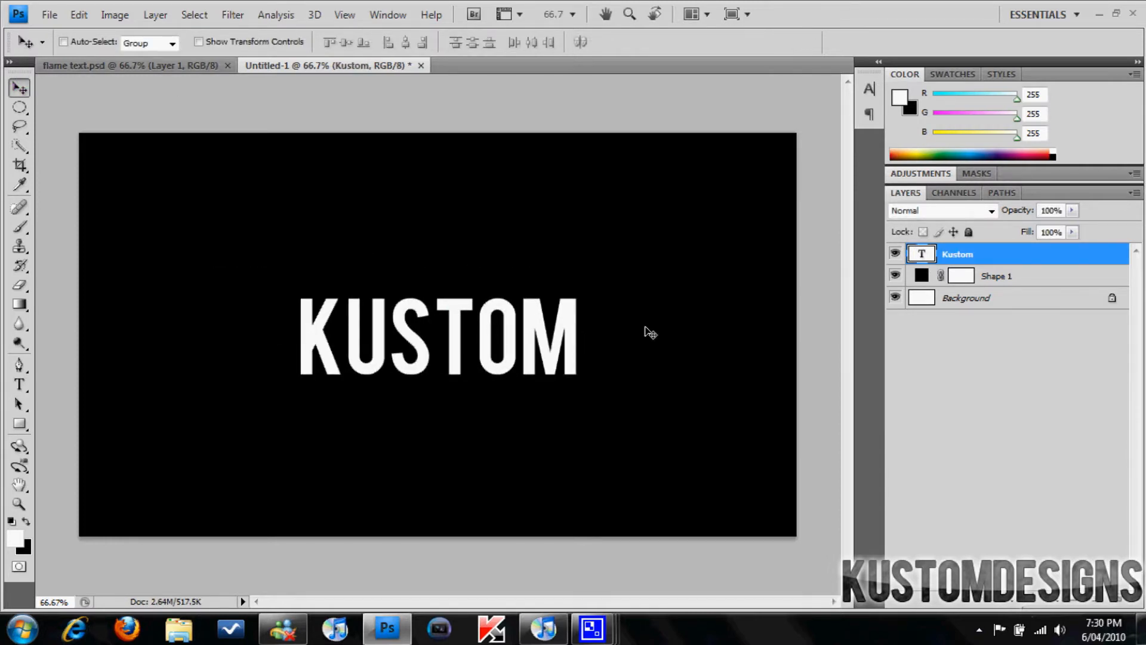
Open flames.jpg into the document and begin scaling it to fill the canvas
left_click(49, 14)
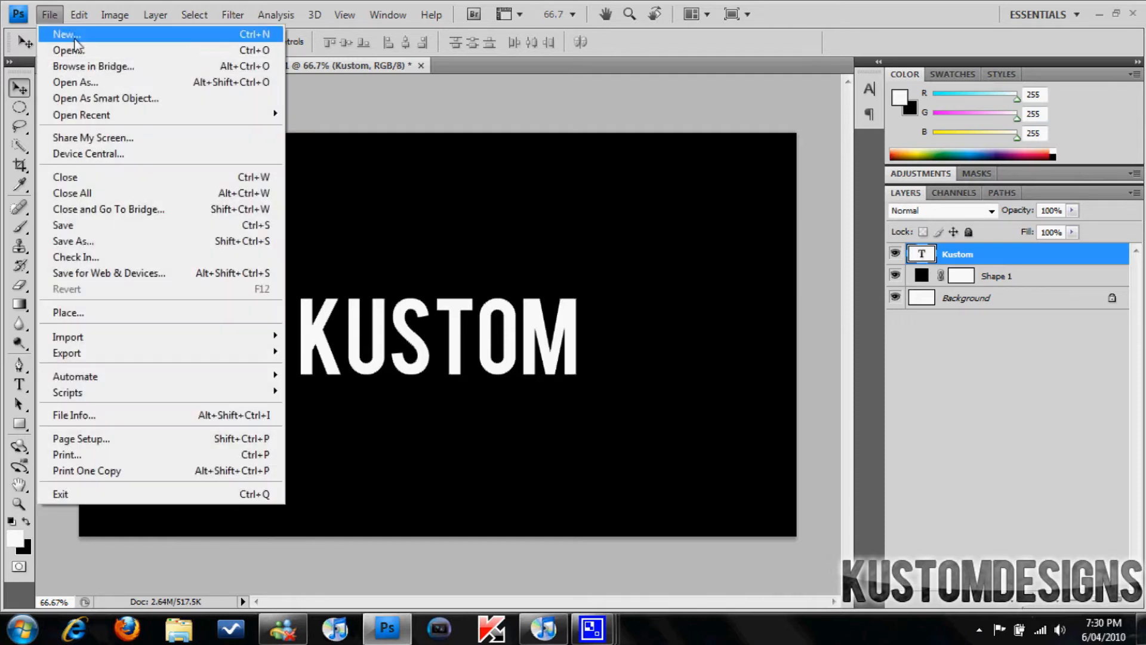
left_click(67, 49)
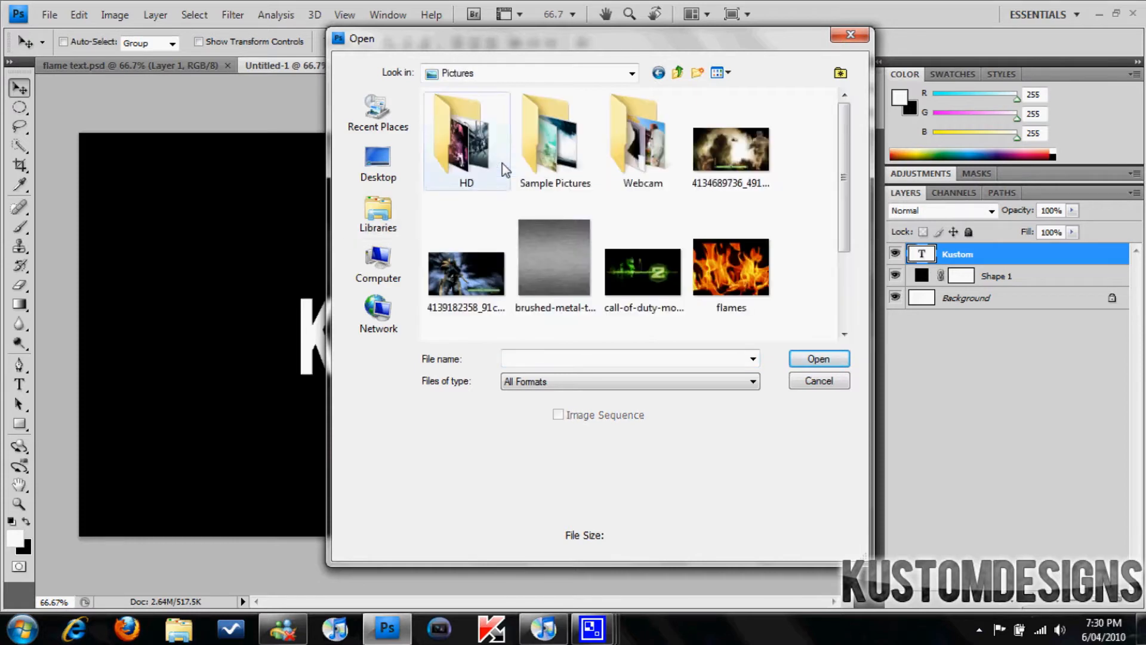
left_click(730, 267)
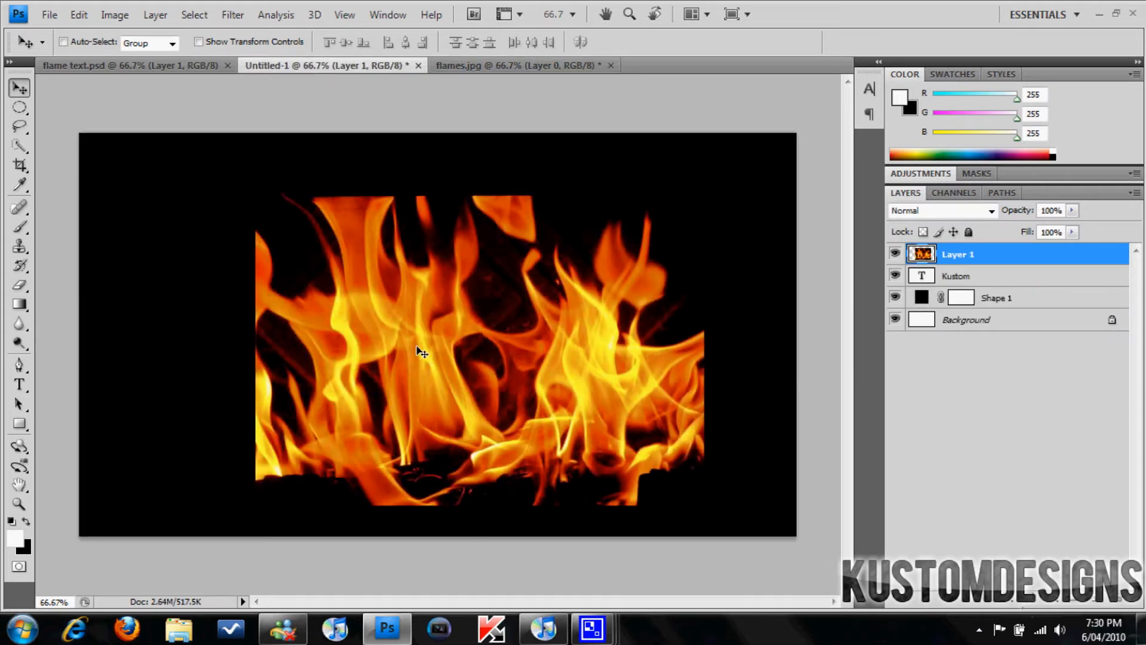
key("ctrl+t")
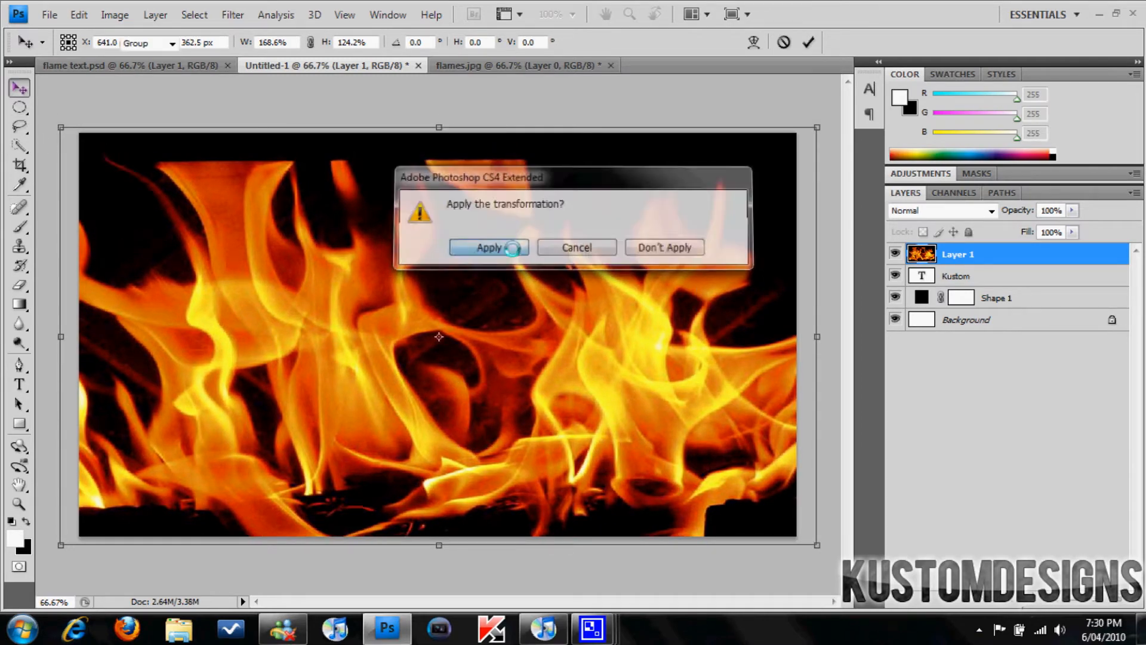
Apply the flames resize and clip the flames layer into the KUSTOM text
left_click(488, 247)
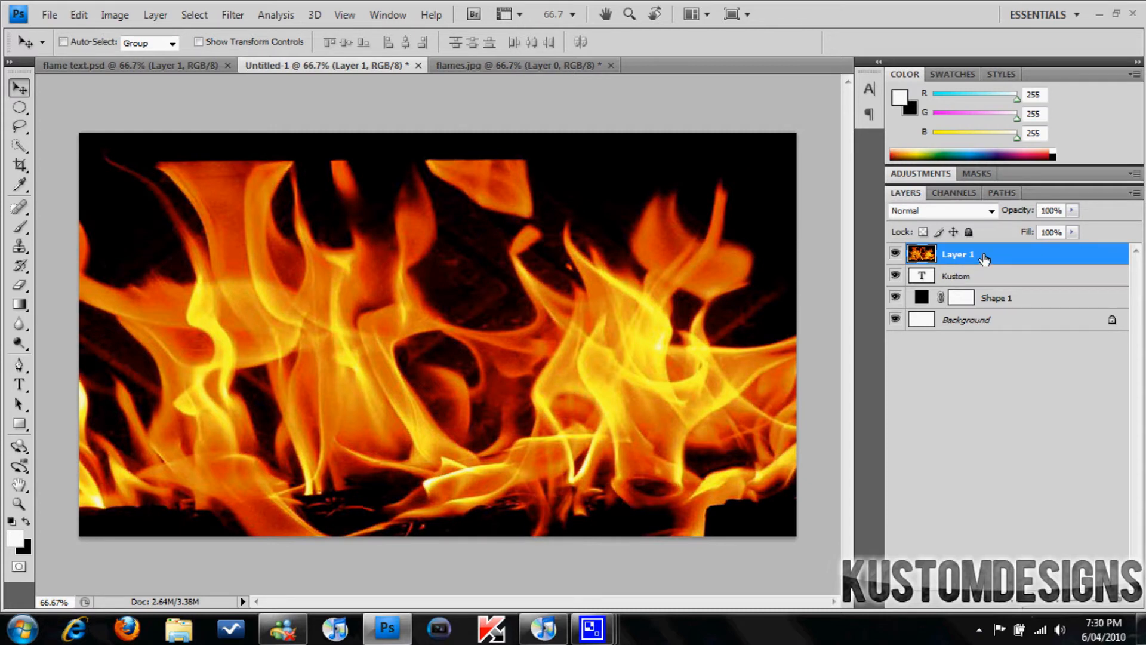
right_click(959, 254)
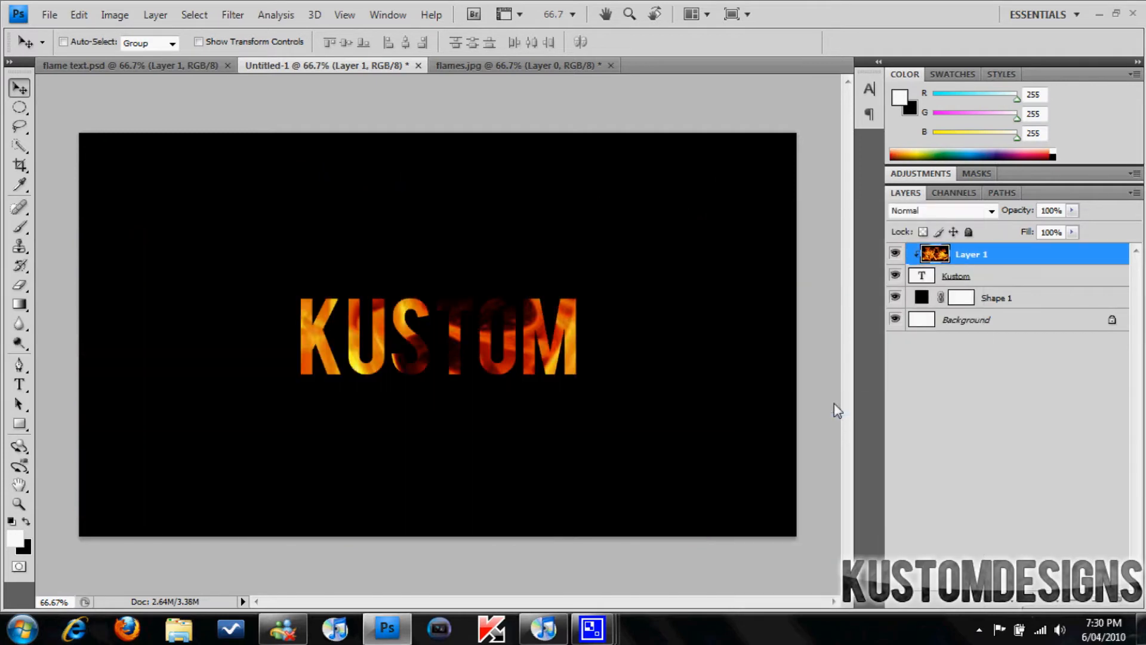
mouse_move(609, 435)
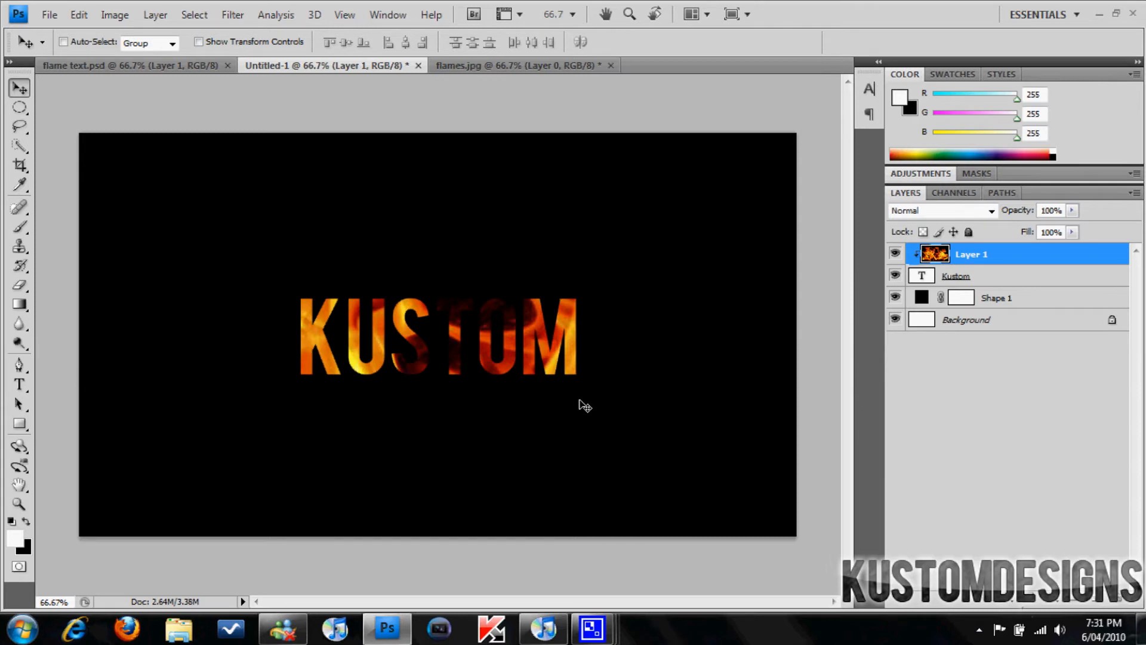
mouse_move(528, 405)
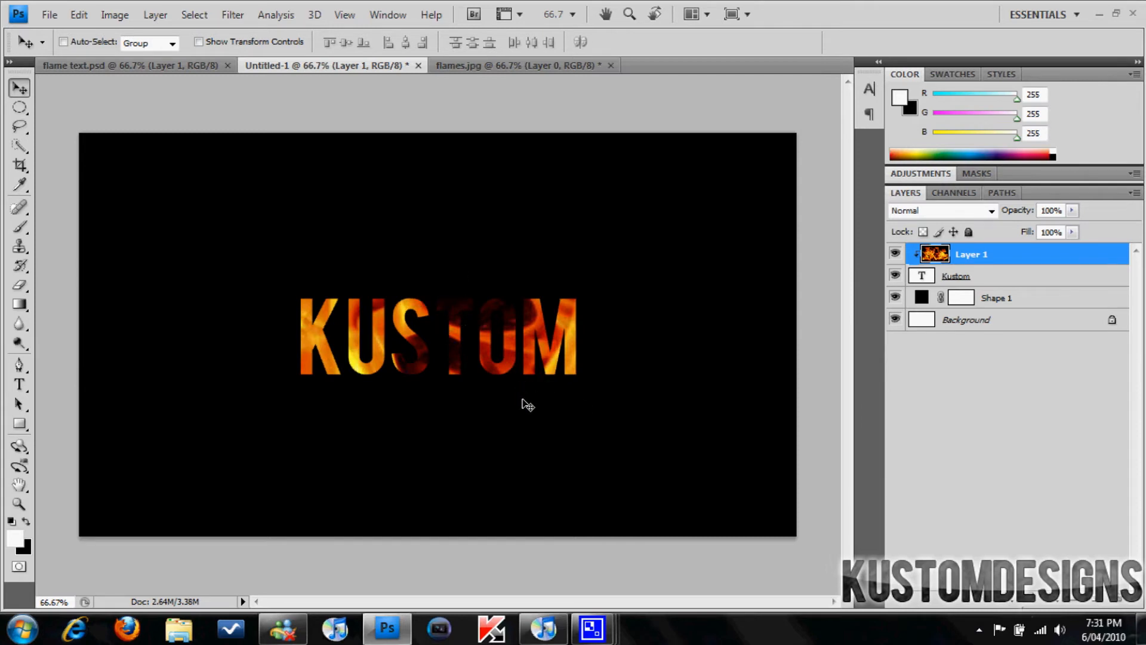
mouse_move(593, 369)
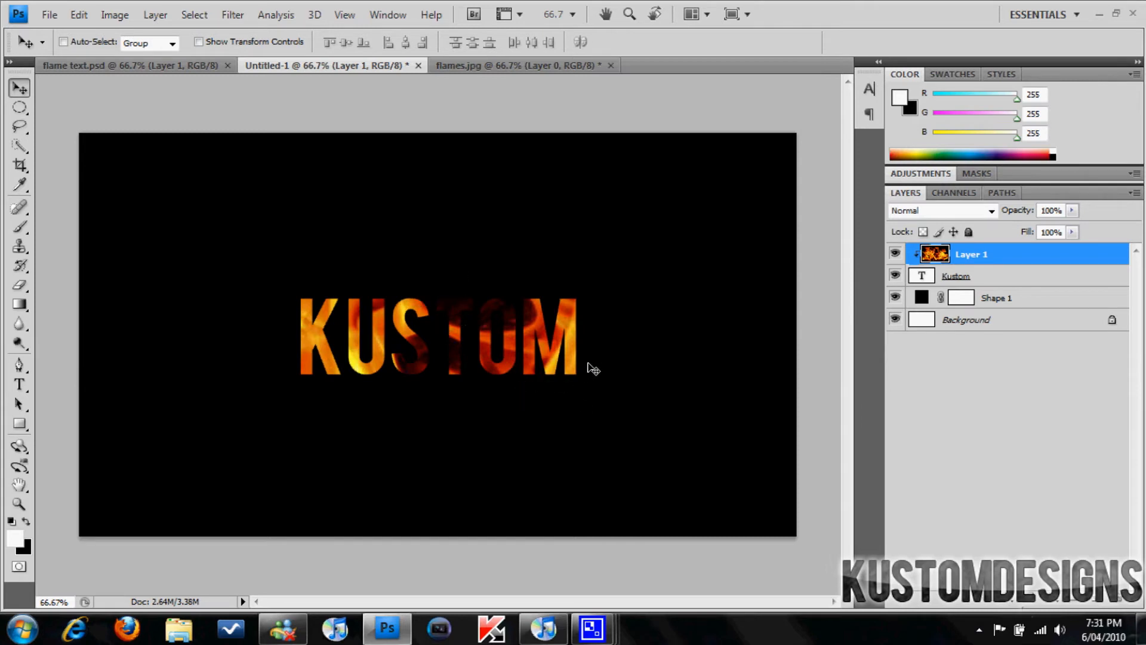
mouse_move(931, 327)
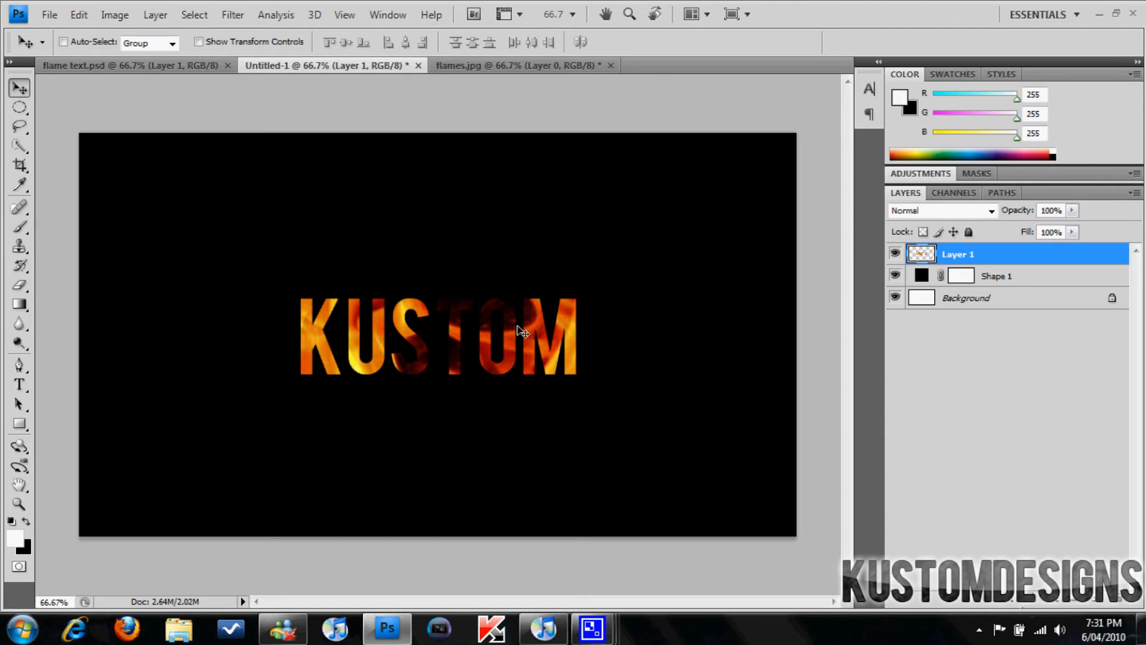
mouse_move(78, 15)
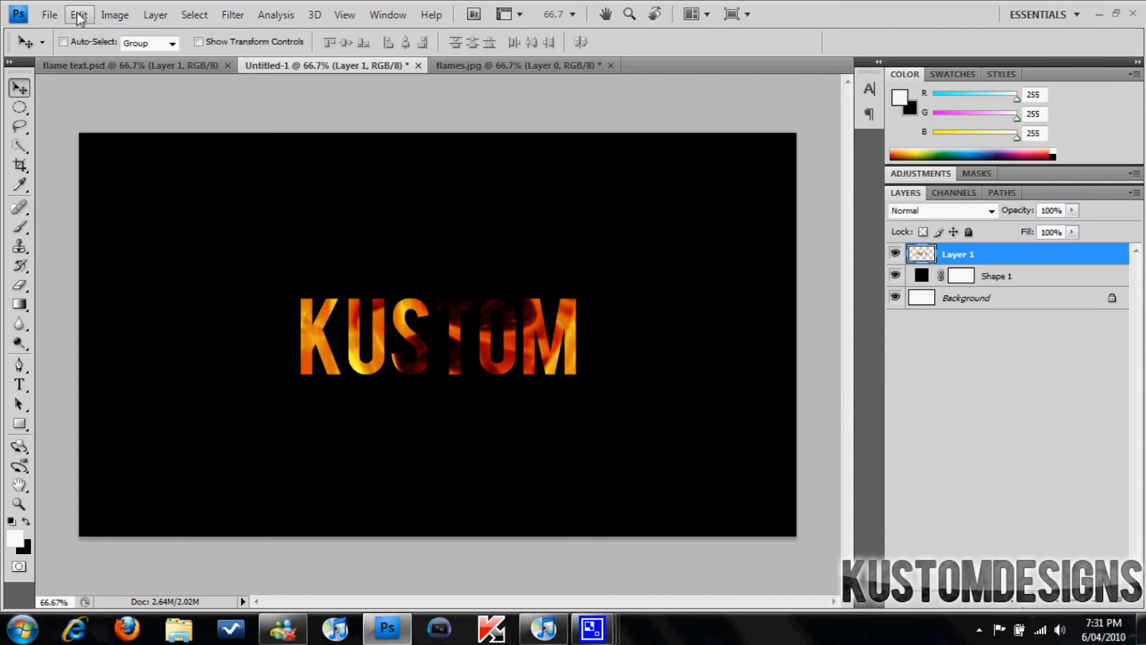
Start Free Transform on the flame-filled KUSTOM for perspective distortion
left_click(78, 14)
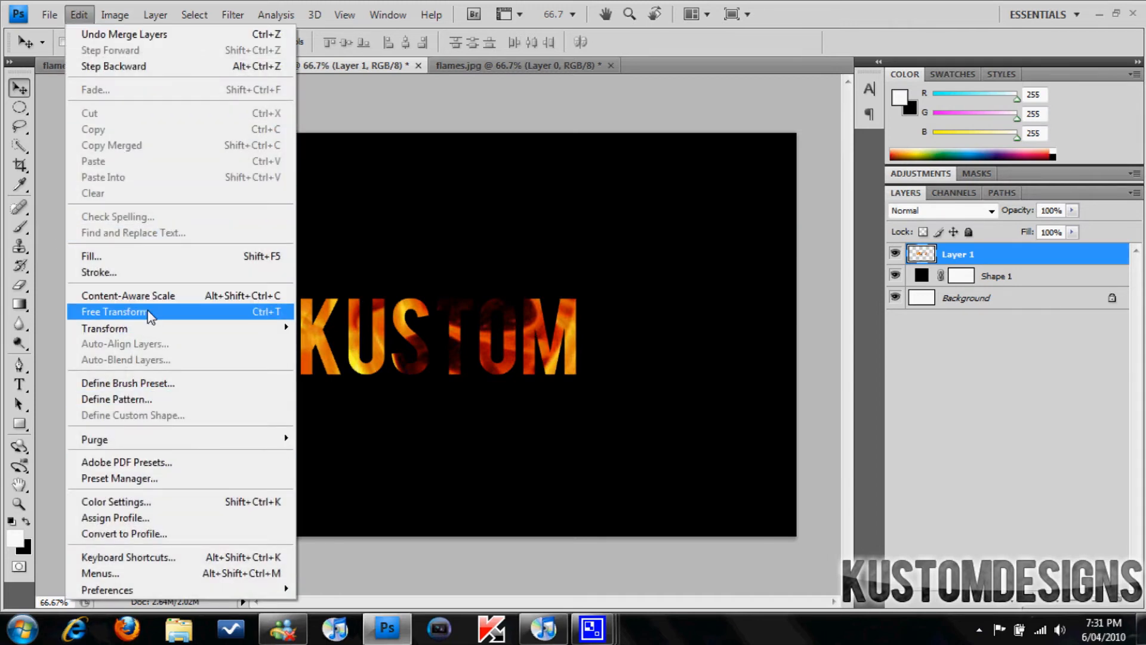
left_click(105, 328)
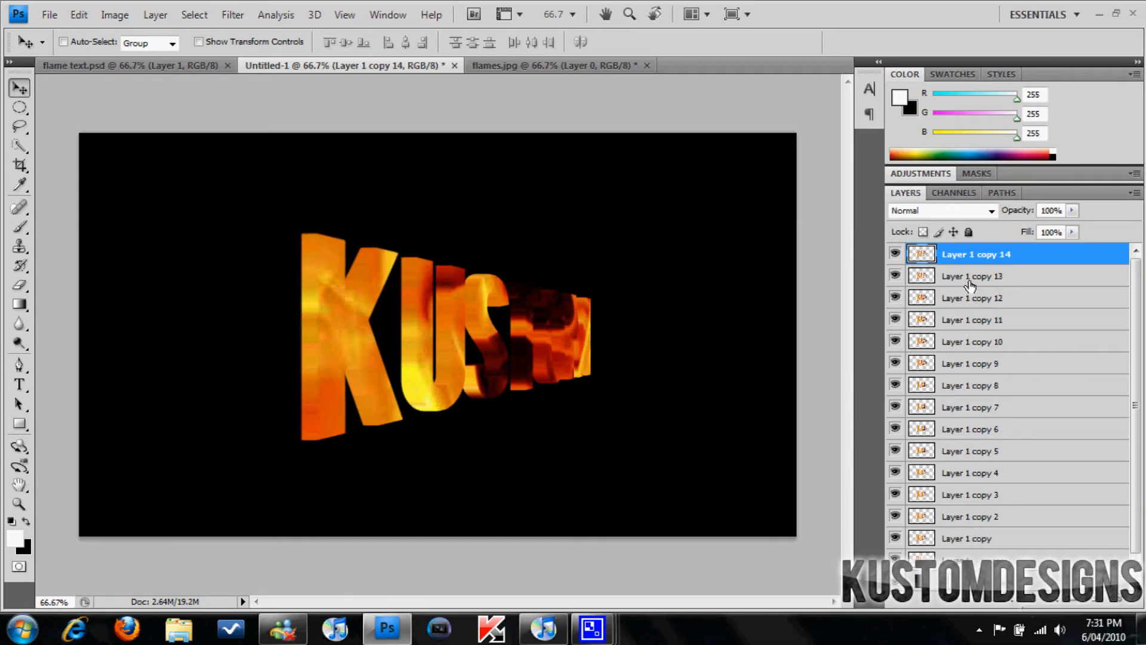
Select Layer 1 copy 13 down to Layer 1 copy and merge them
left_click(976, 276)
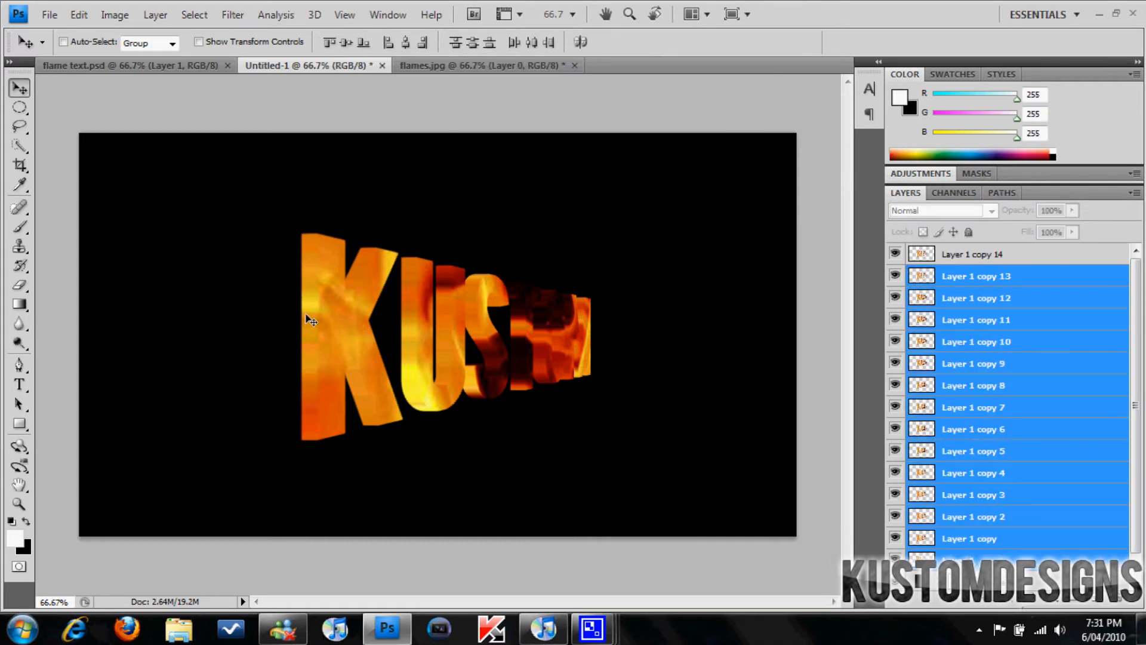
right_click(976, 275)
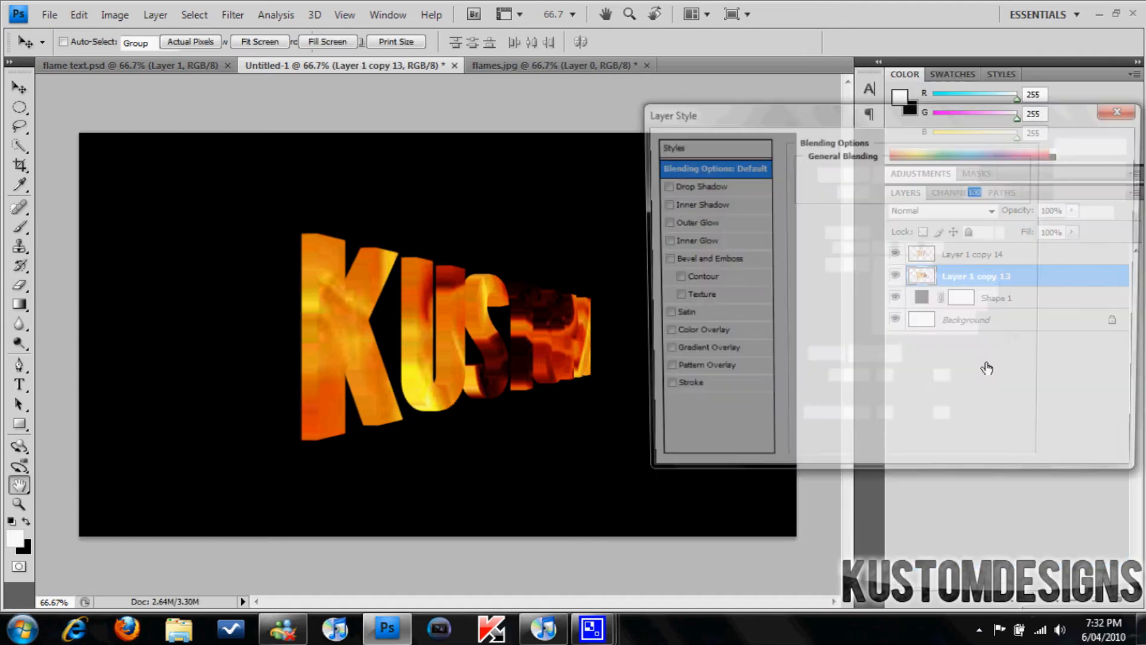
Give the extrusion layer a near-black (RGB 2,0,0) Color Overlay
left_click(662, 333)
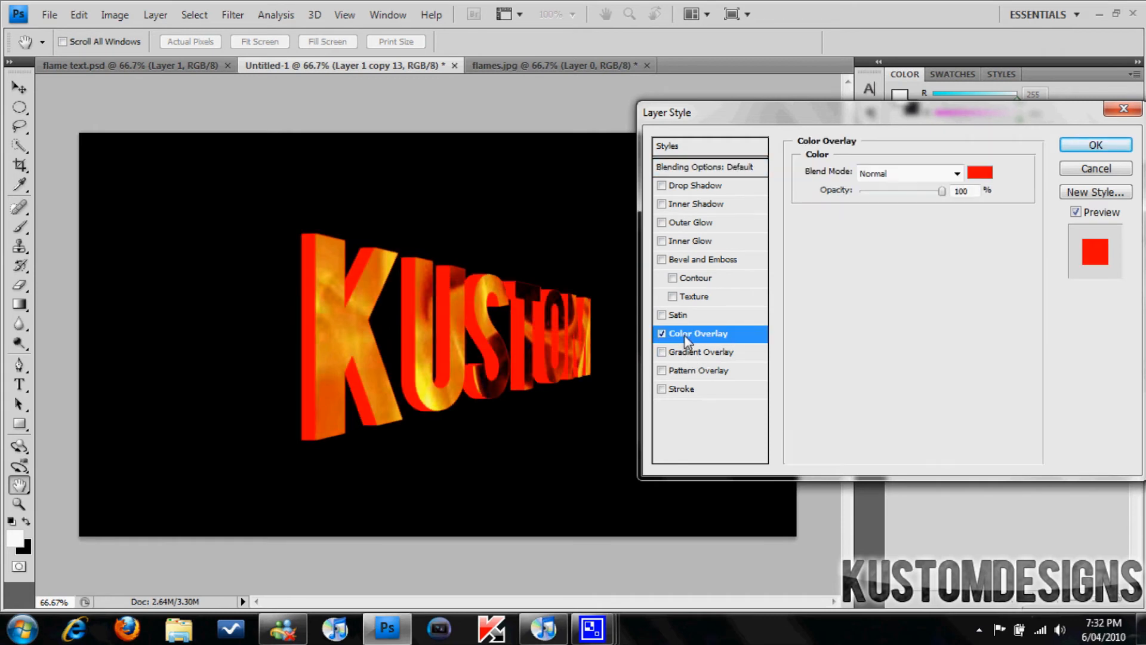
left_click(980, 173)
type("2")
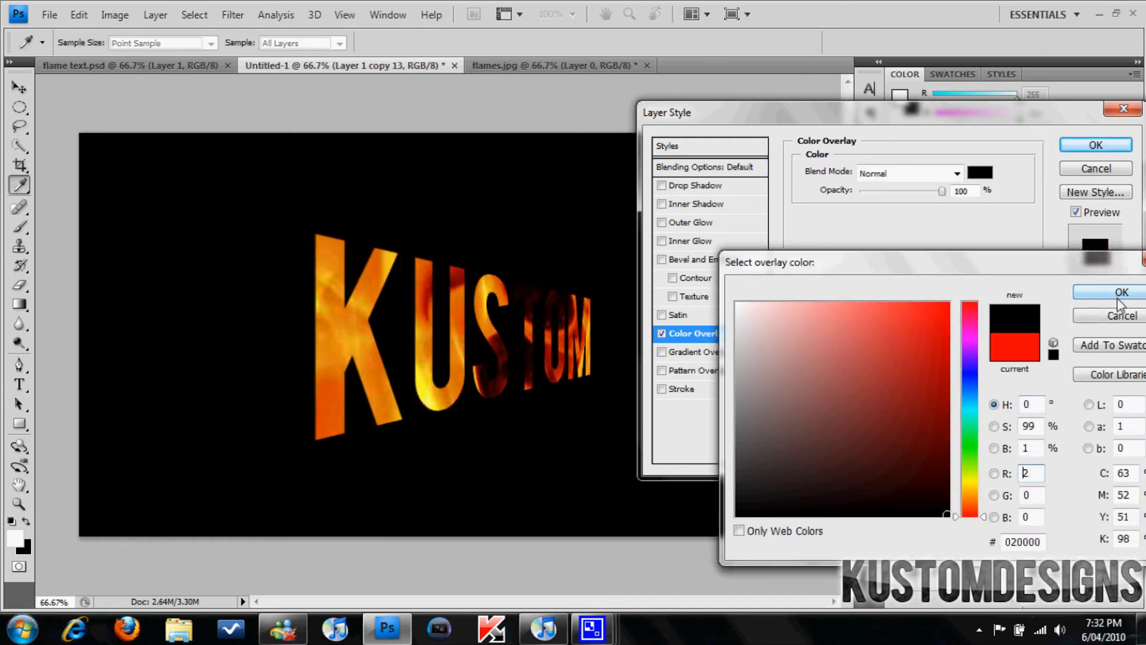
left_click(740, 308)
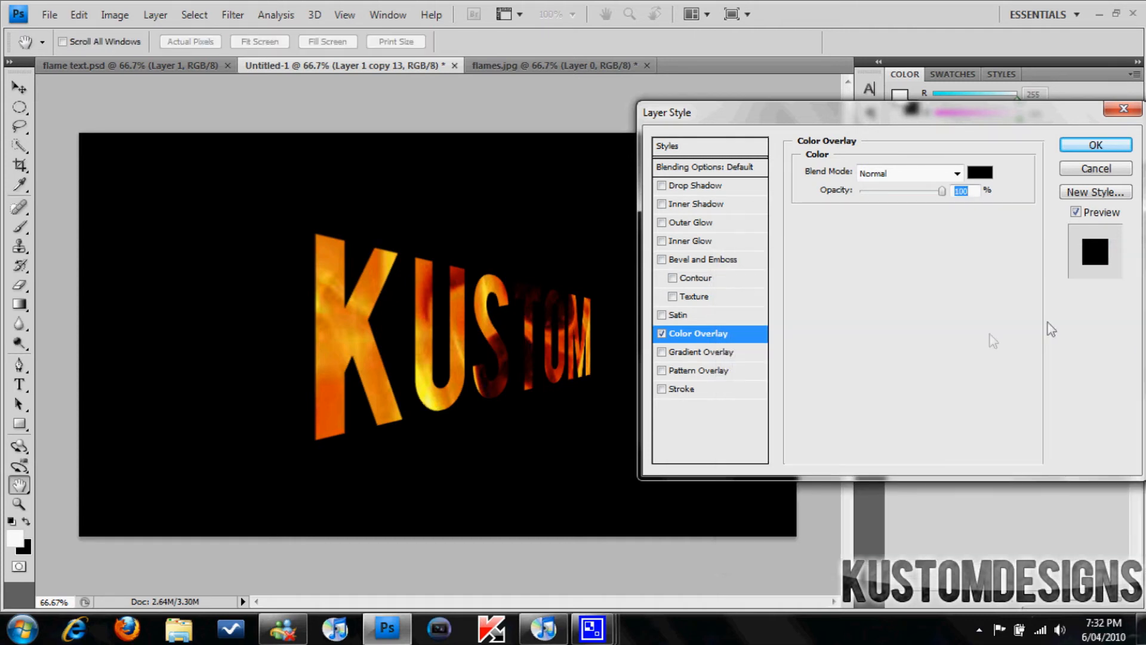
Add an Outer Bevel with 327% depth to the extrusion layer
left_click(705, 259)
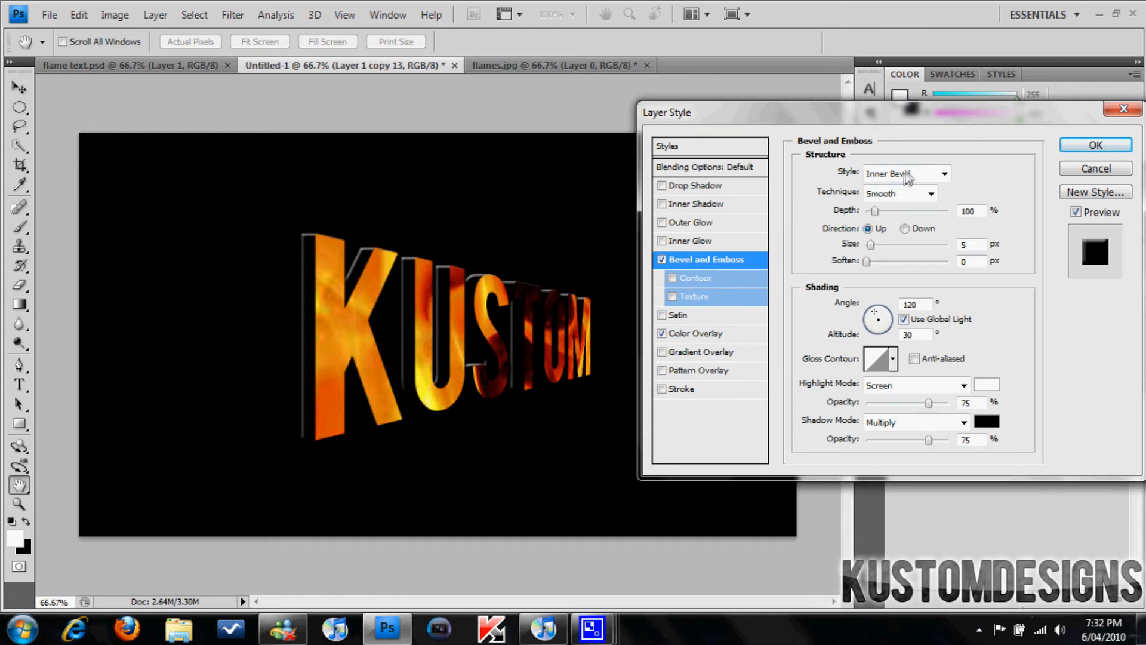
left_click(907, 173)
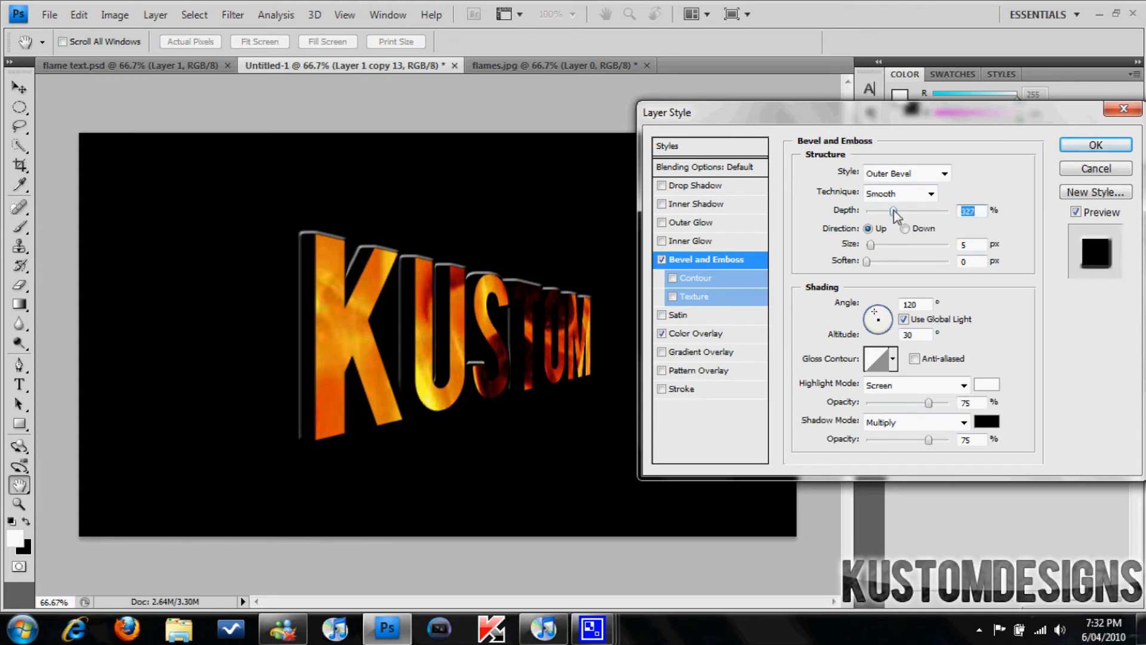
left_click_drag(874, 245, 866, 244)
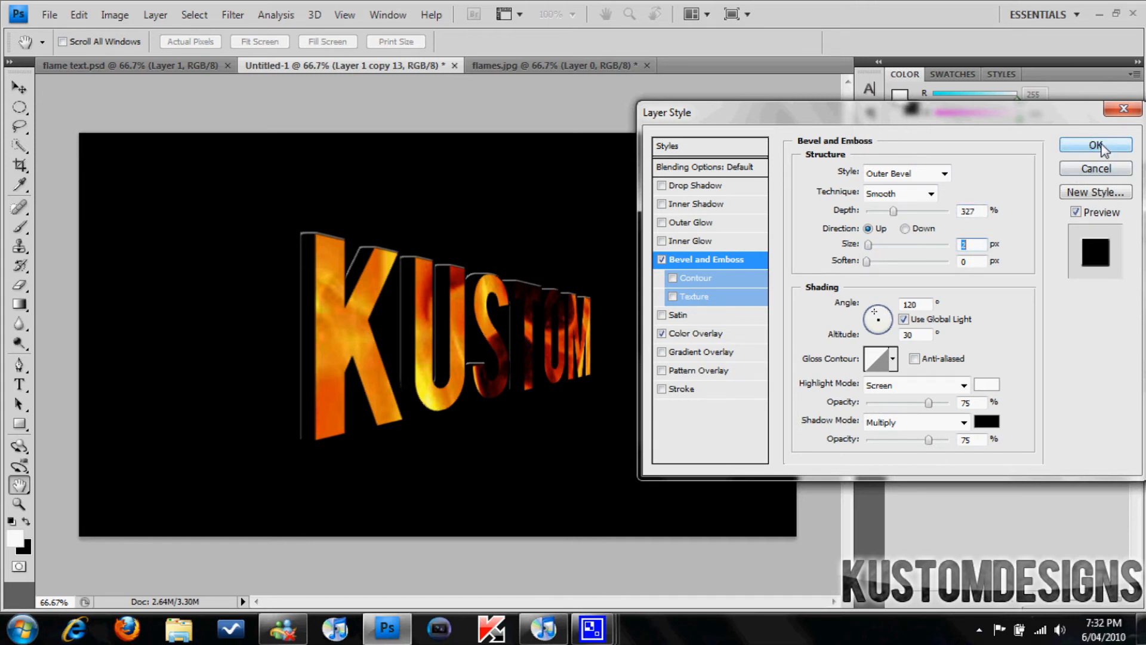
left_click(1095, 144)
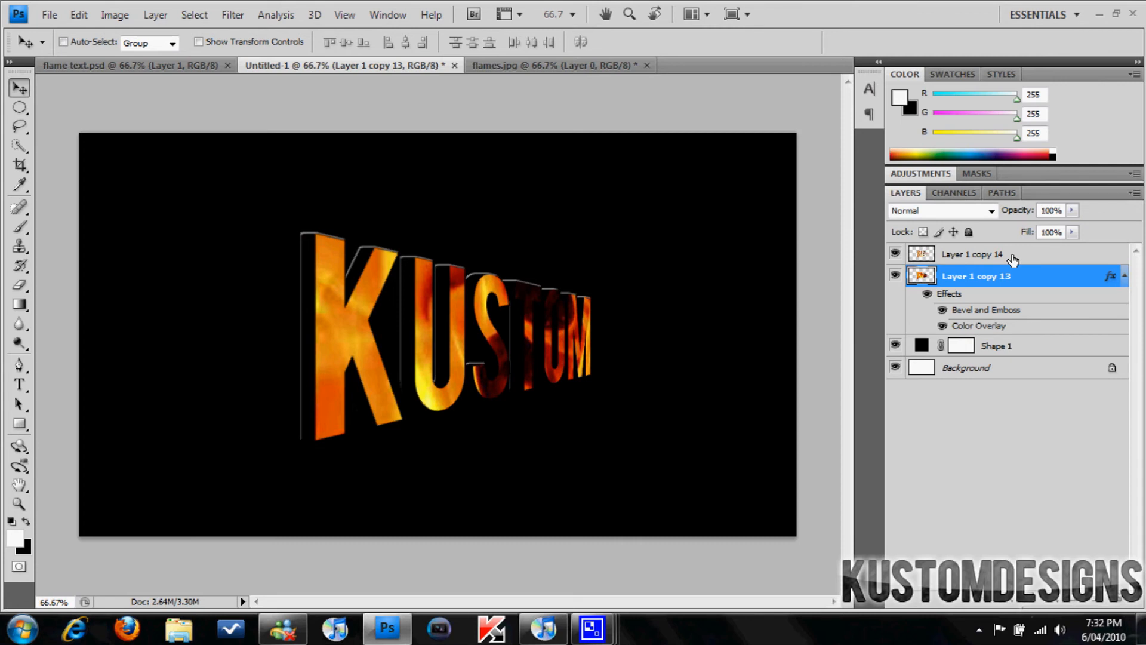
mouse_move(1015, 261)
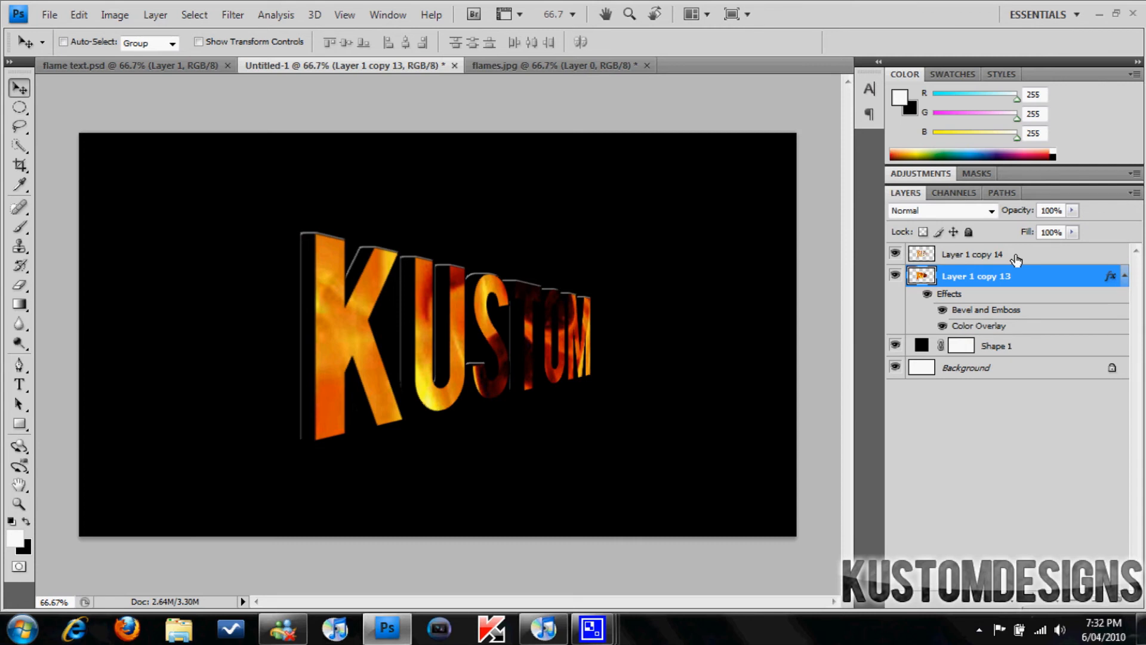
Select Layer 1 copy 14 to merge it with copy 13
left_click(977, 254)
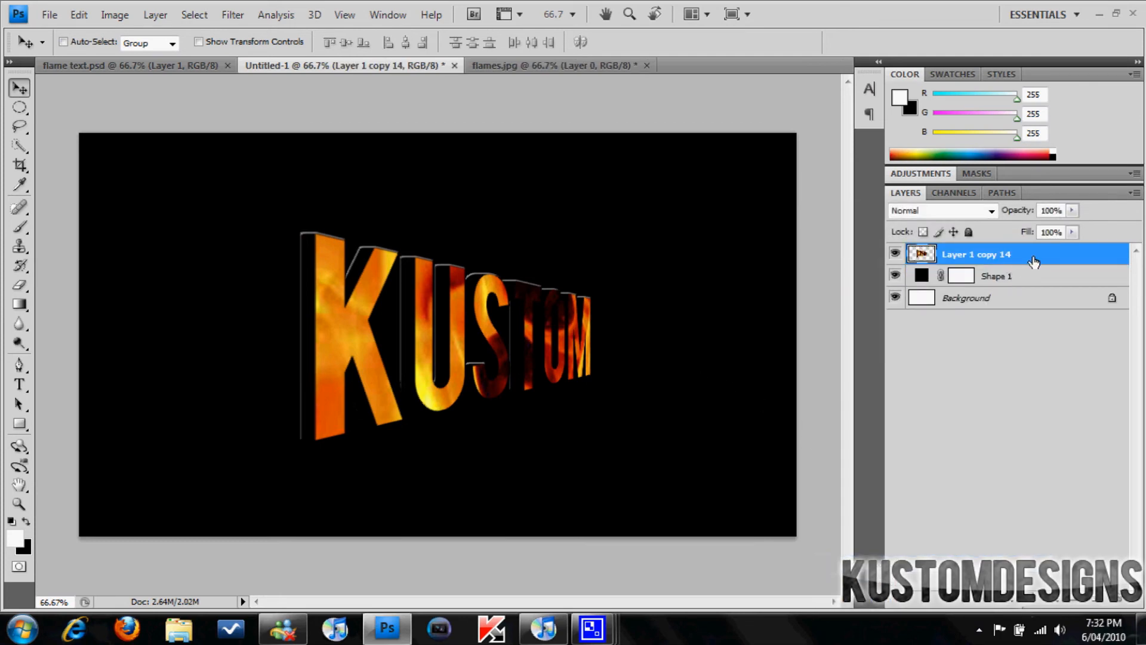
Add a white Outer Glow with an enlarged size to the merged KUSTOM layer
double_click(977, 254)
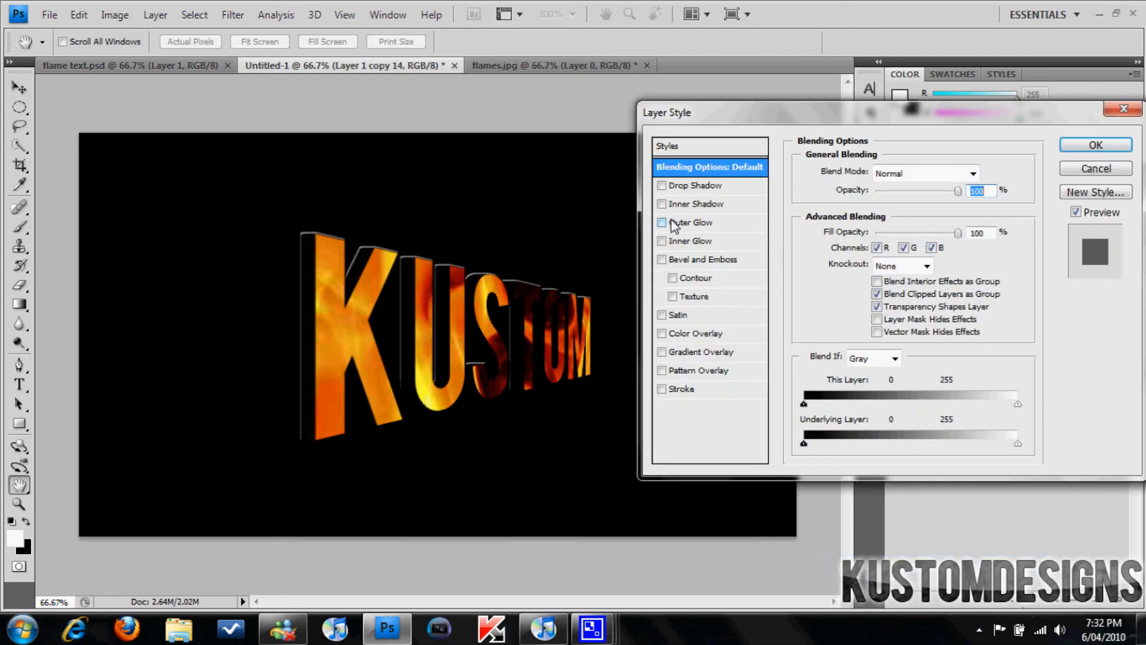
left_click(663, 222)
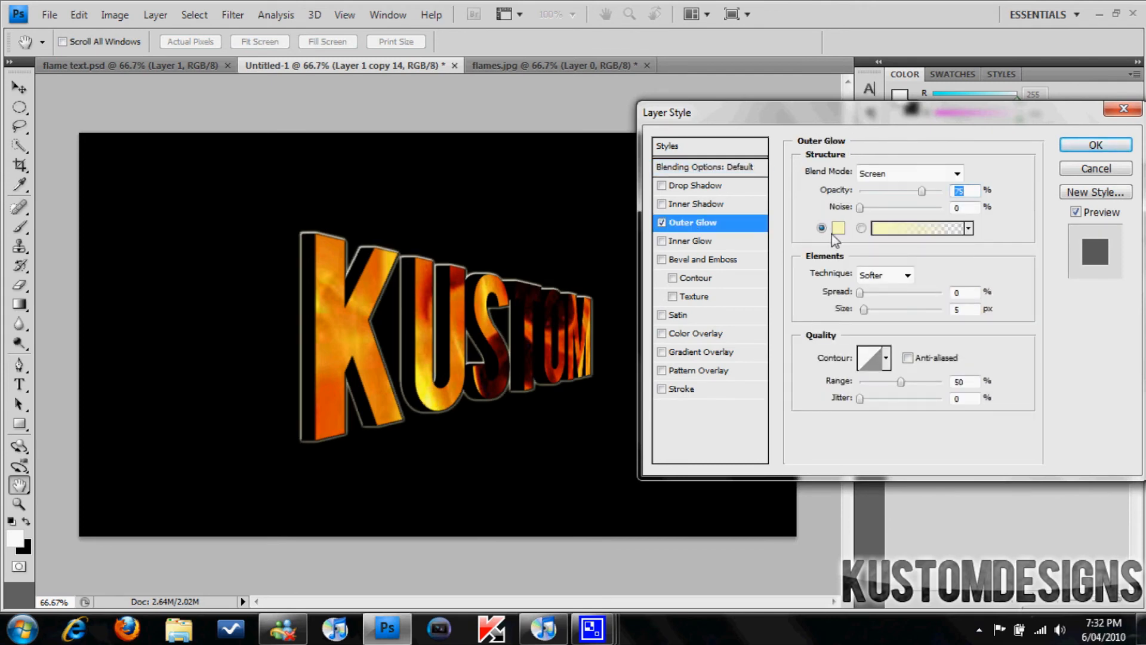
left_click(921, 228)
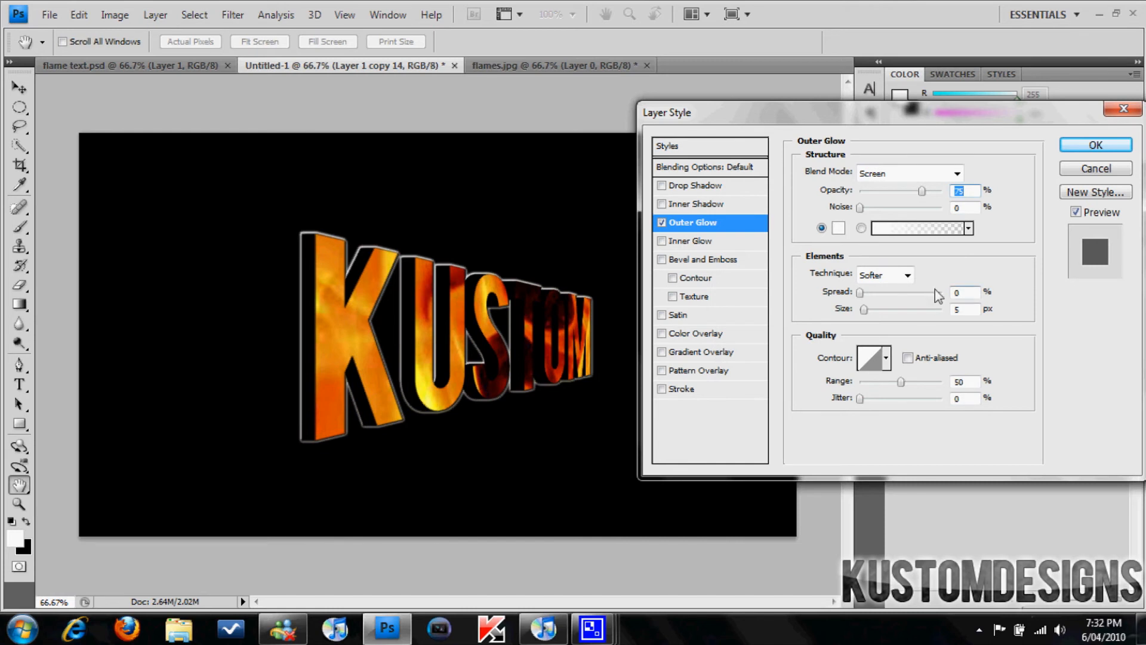
left_click_drag(861, 309, 872, 309)
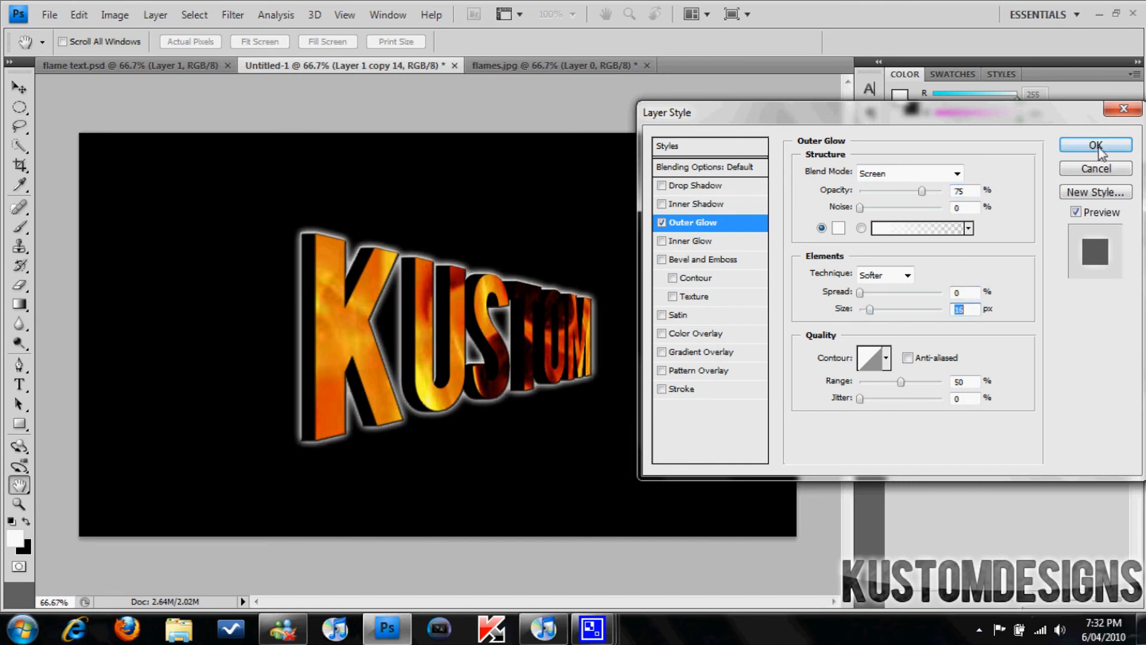
left_click(1094, 145)
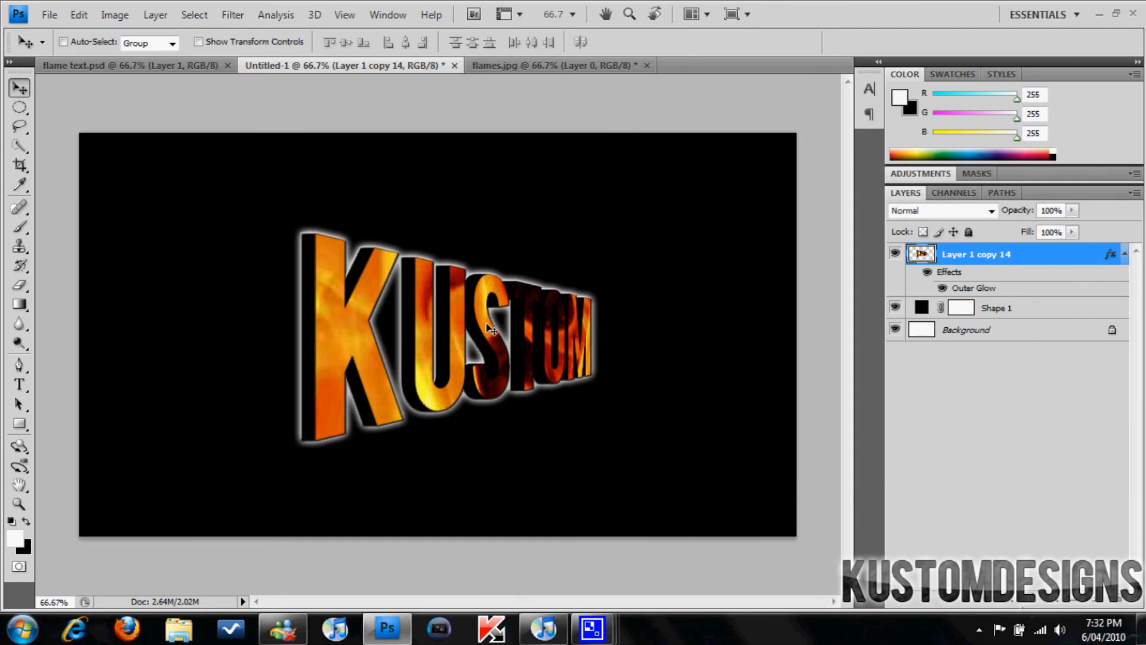
mouse_move(309, 264)
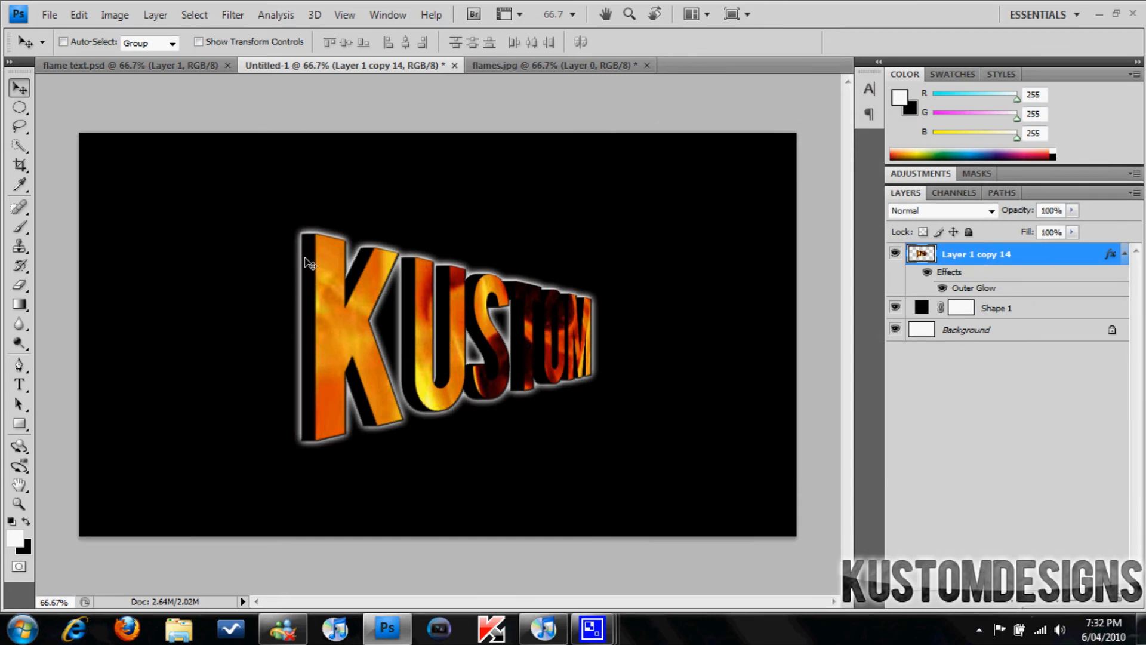
mouse_move(150, 228)
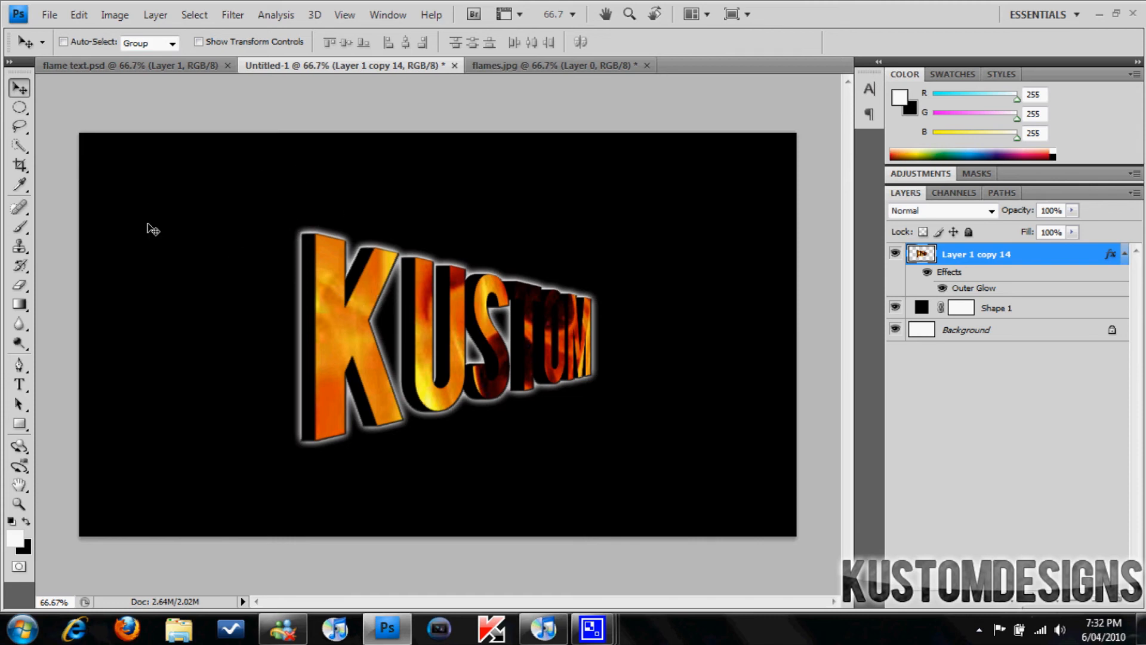
Select an ellipse over the top half of KUSTOM and copy it to Layer 1
left_click(19, 108)
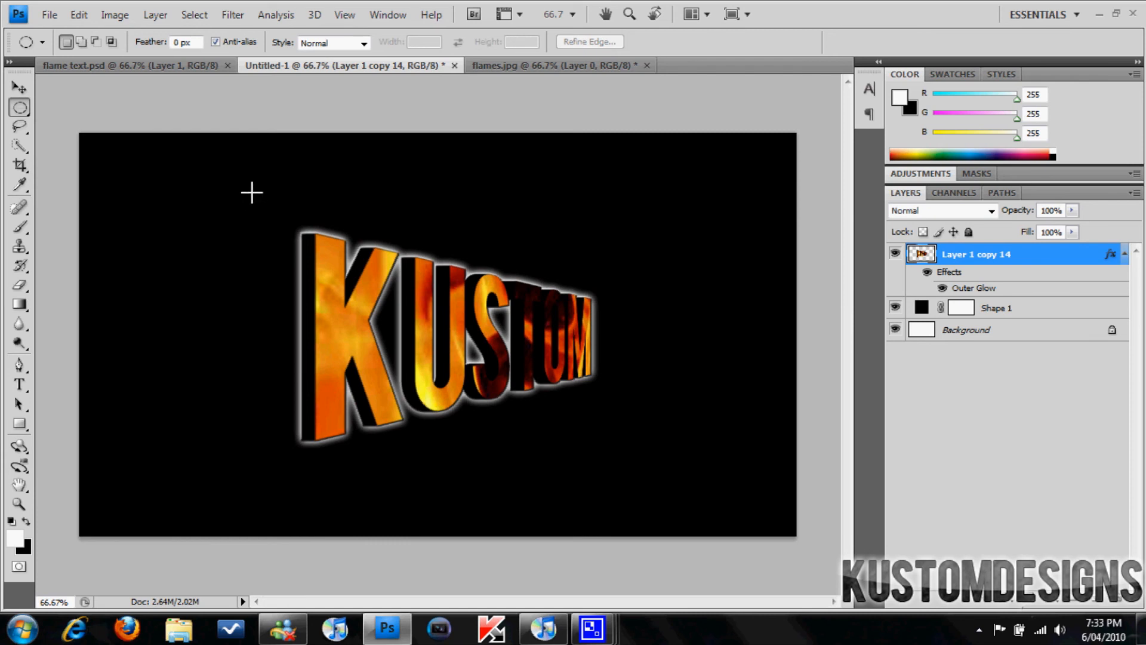
left_click_drag(252, 192, 660, 347)
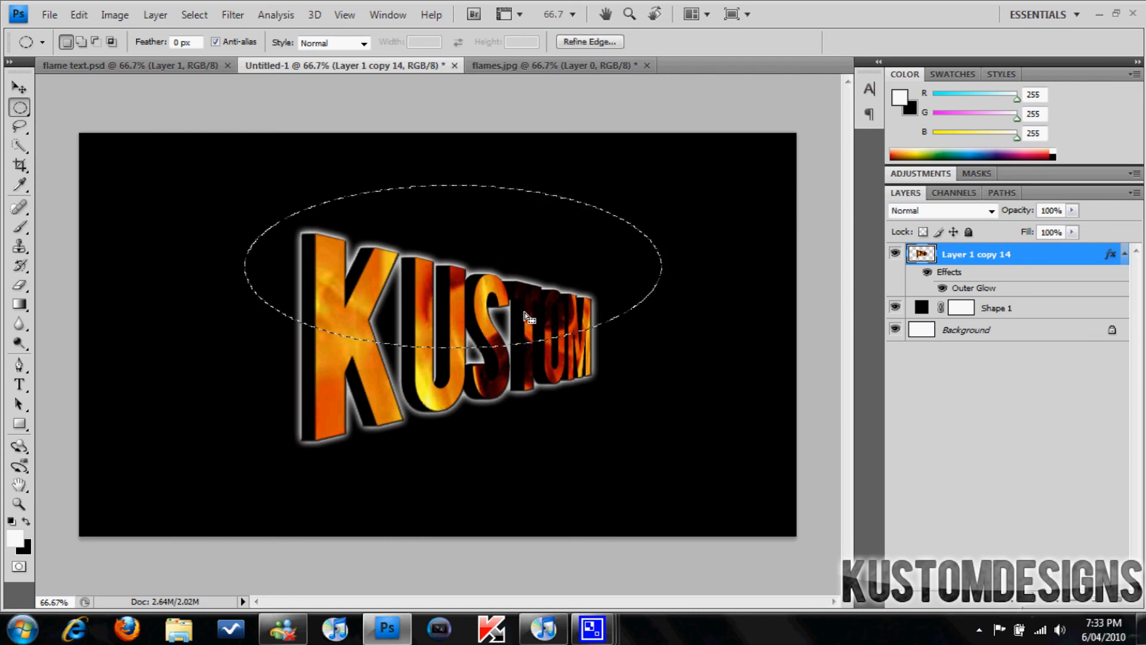
right_click(525, 316)
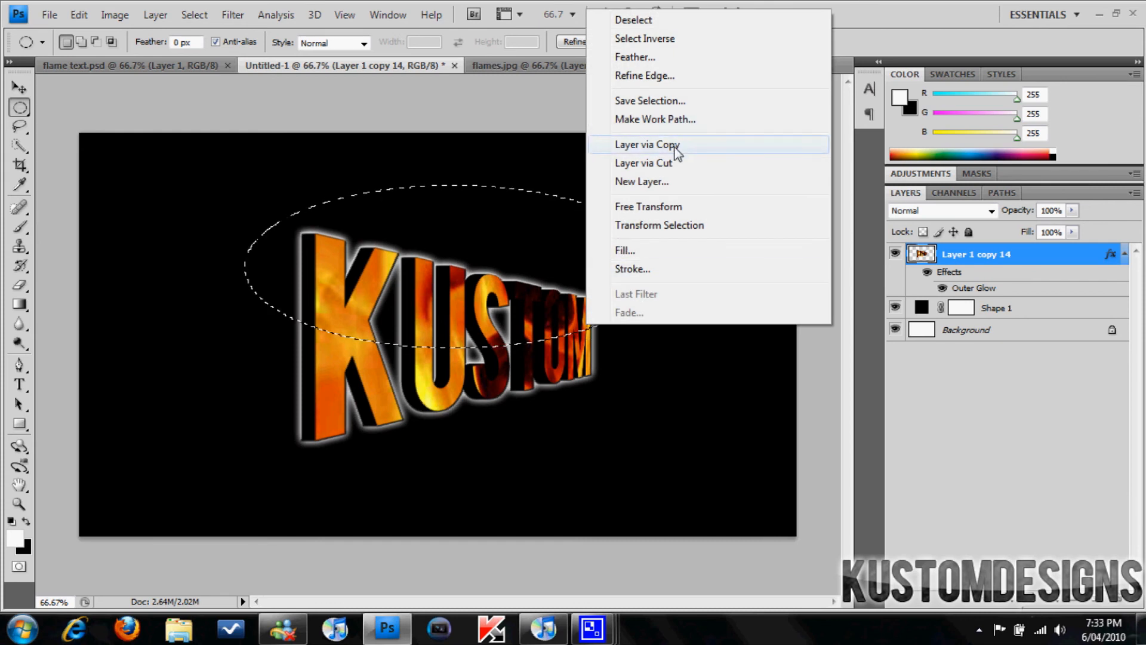
left_click(646, 144)
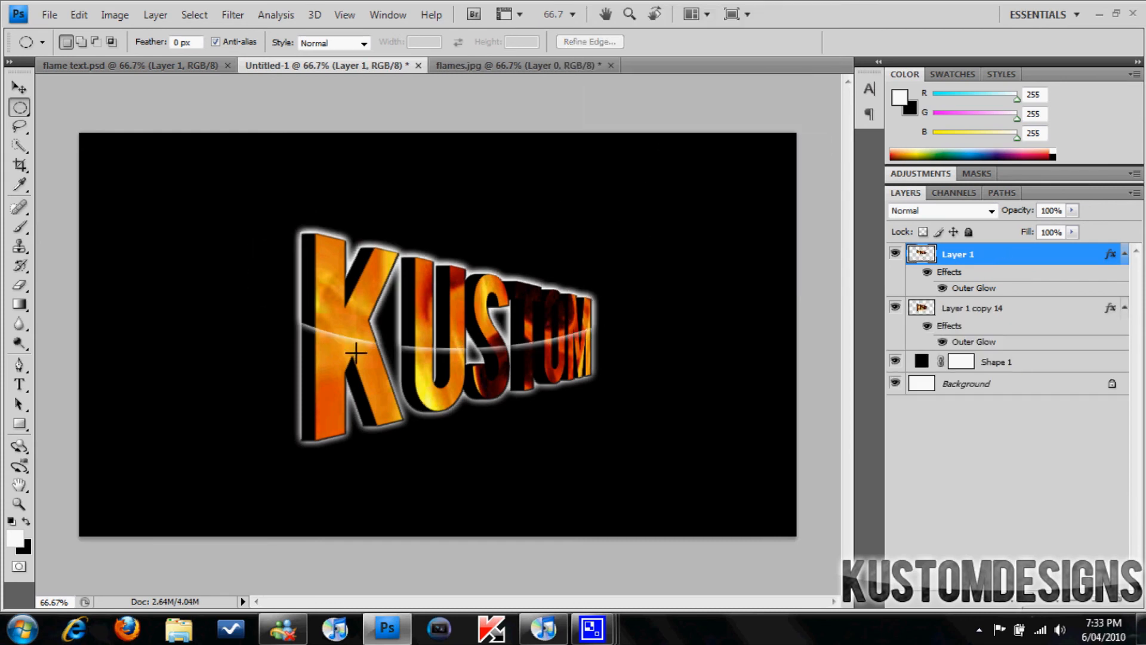
mouse_move(784, 373)
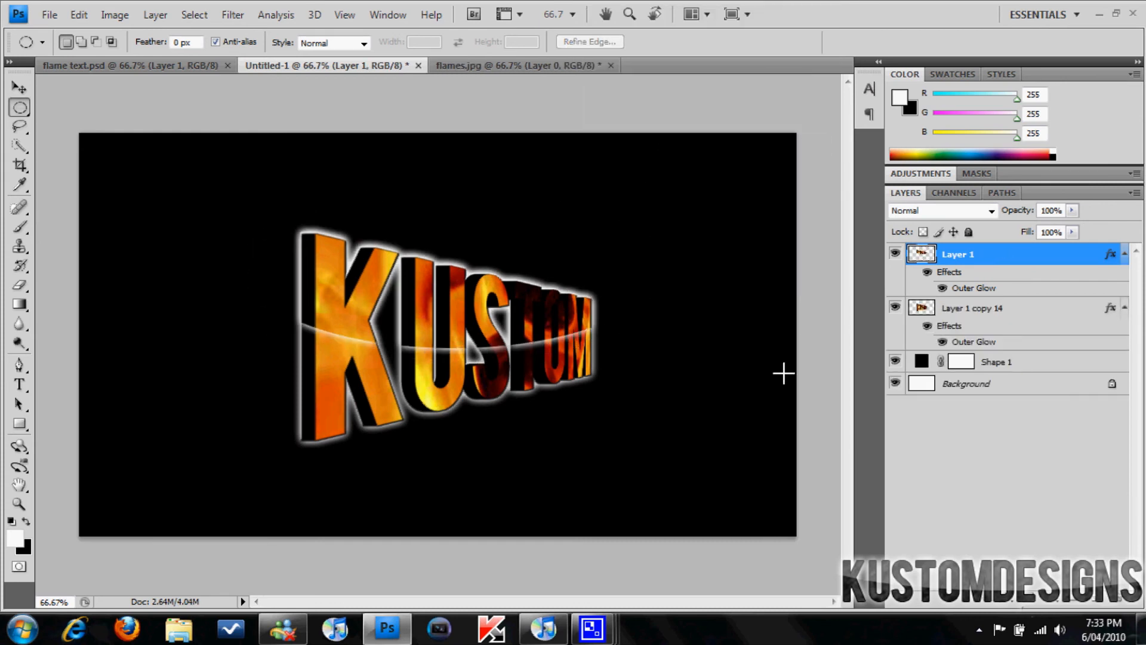
On Layer 1, remove Outer Glow and add a white Color Overlay at 13% opacity
double_click(973, 288)
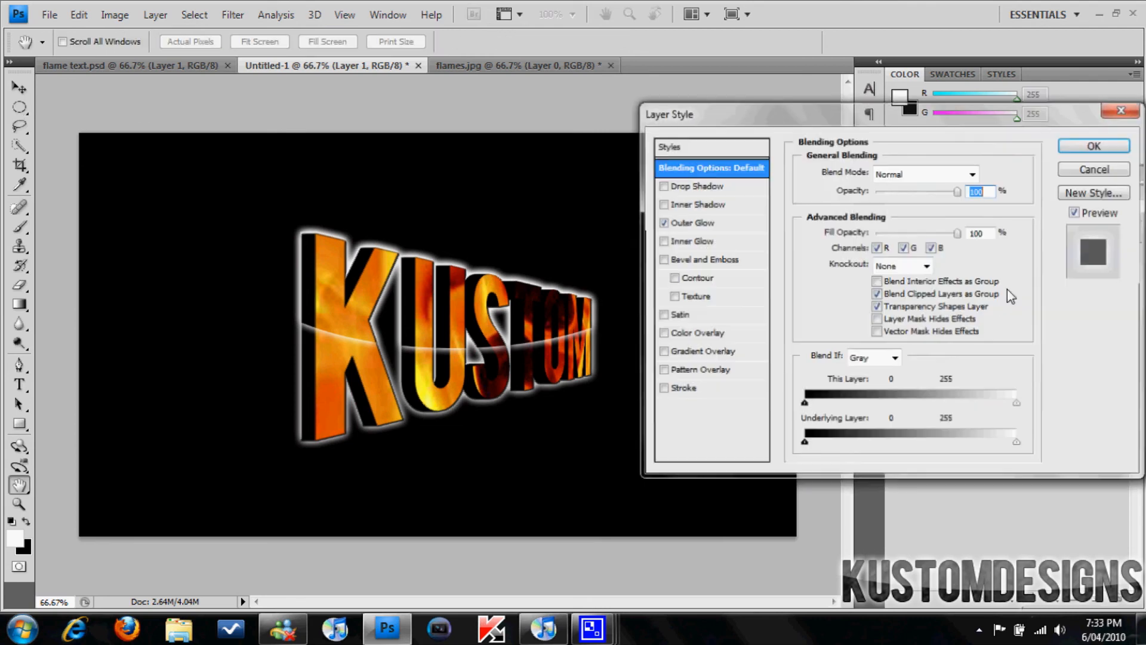
left_click(664, 222)
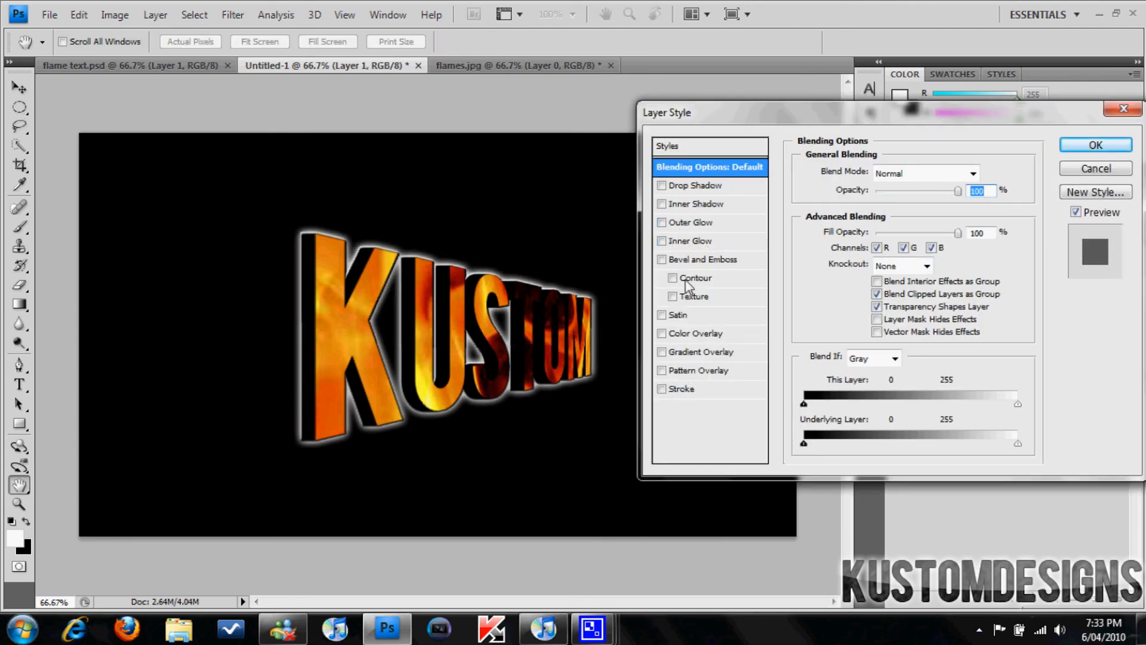
left_click(662, 333)
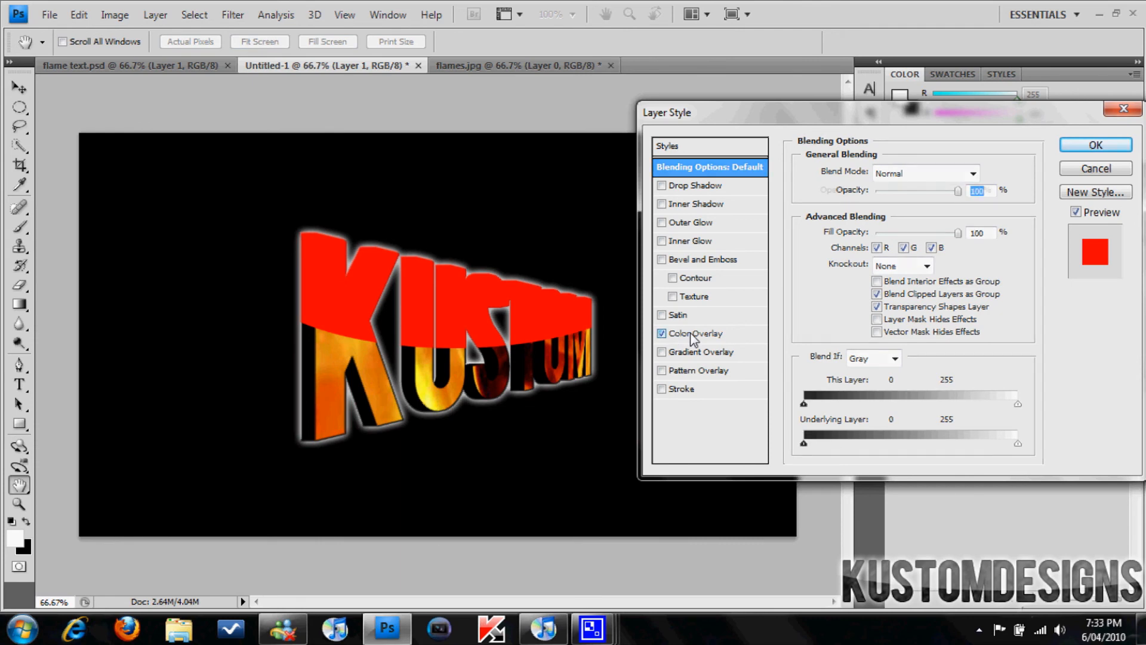
left_click(694, 332)
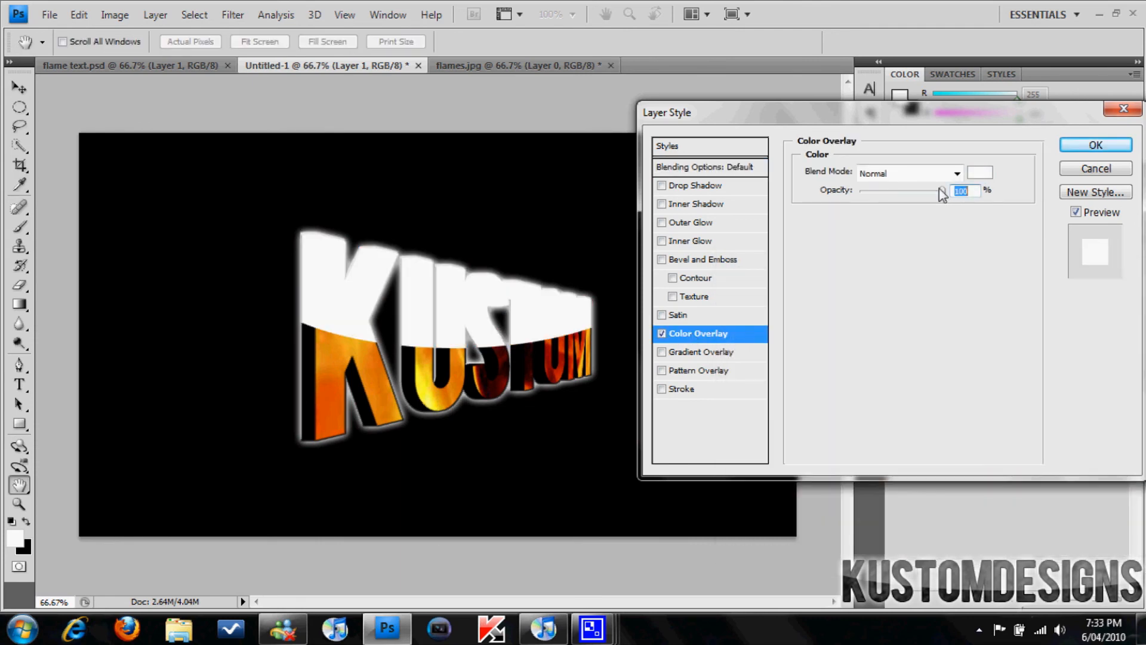
left_click_drag(944, 191, 880, 191)
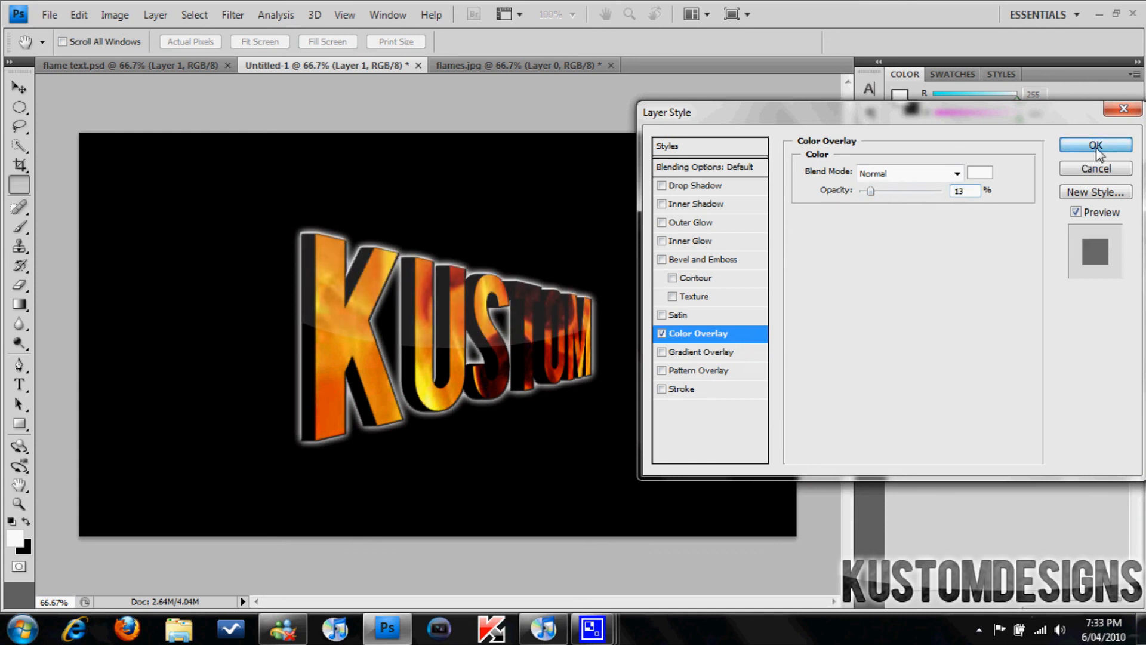
left_click(1094, 144)
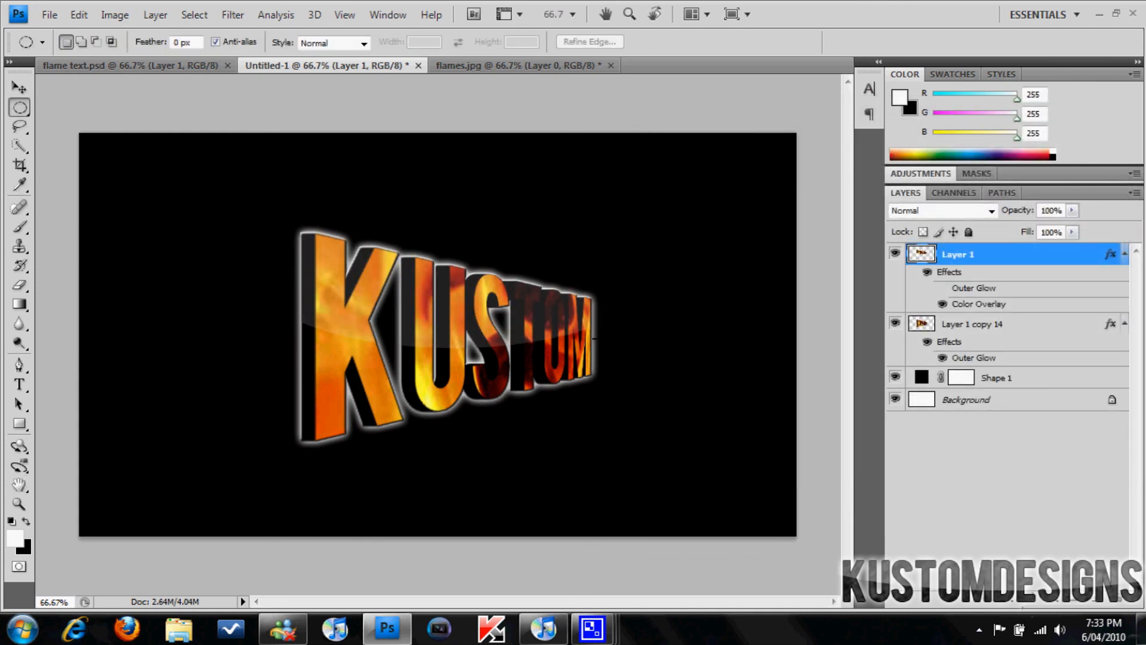
left_click(17, 86)
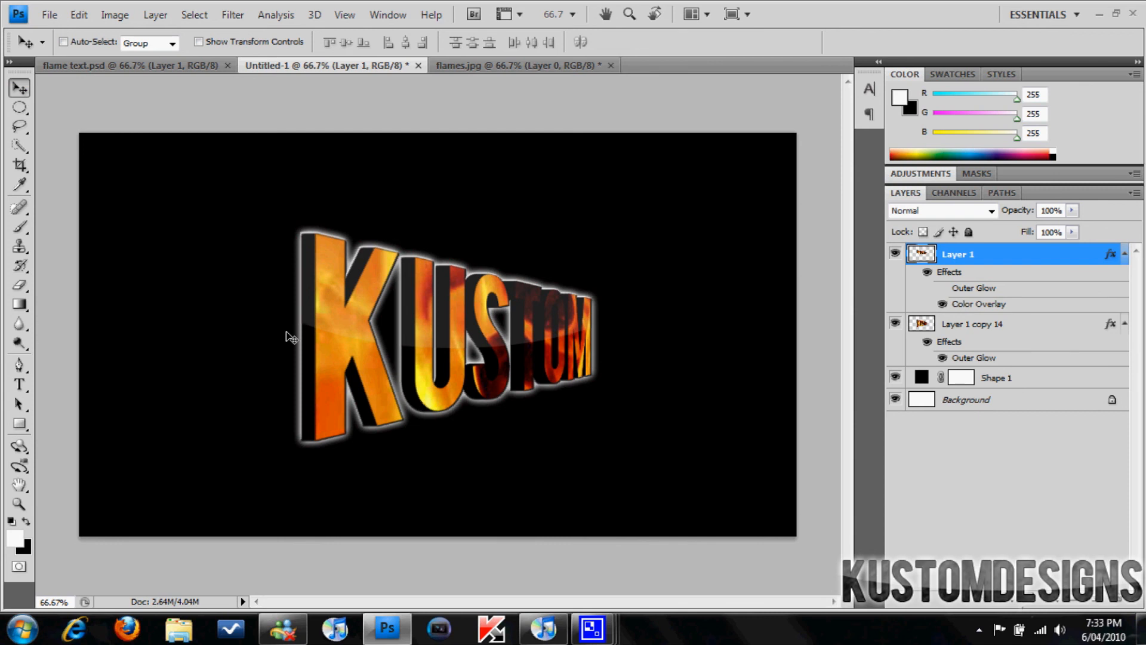
mouse_move(476, 337)
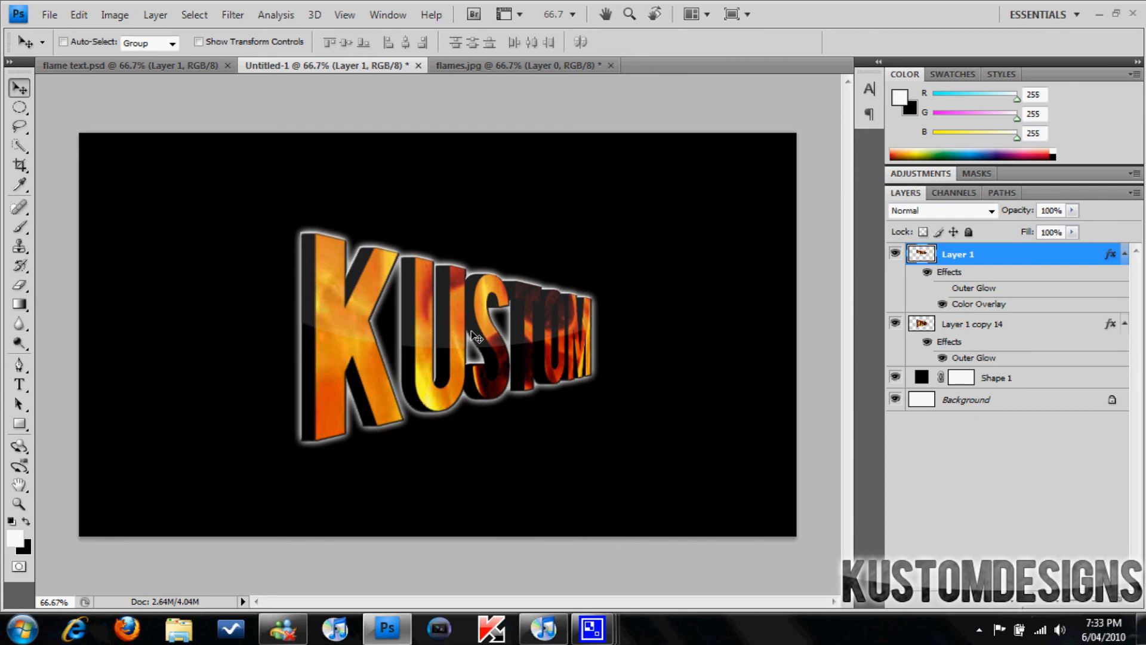
mouse_move(519, 449)
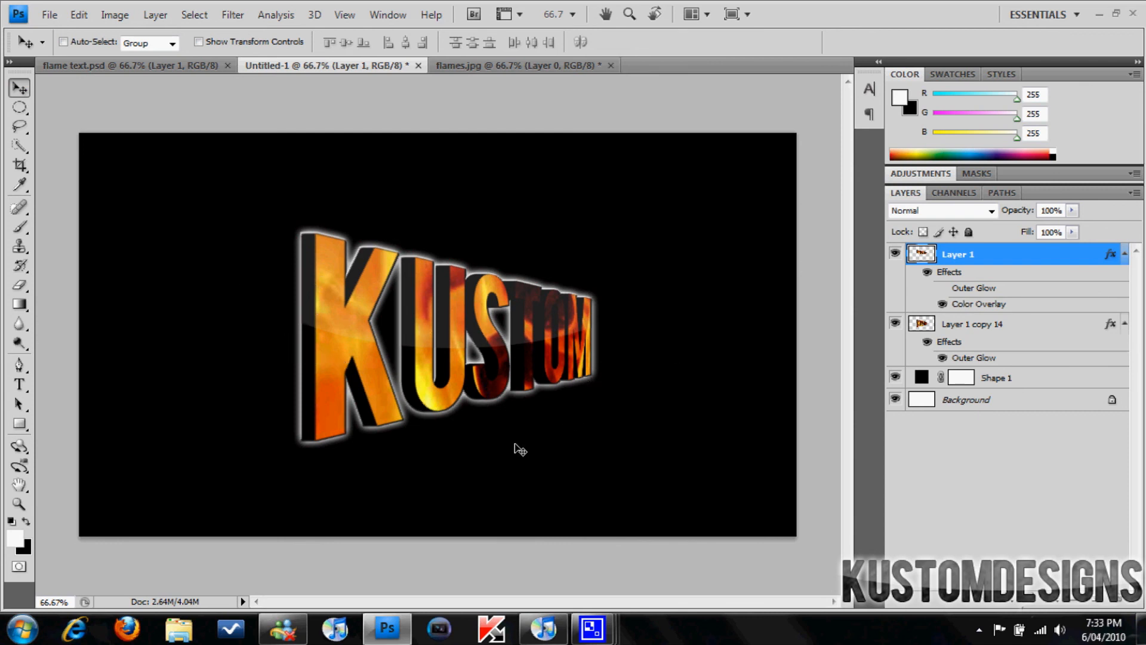